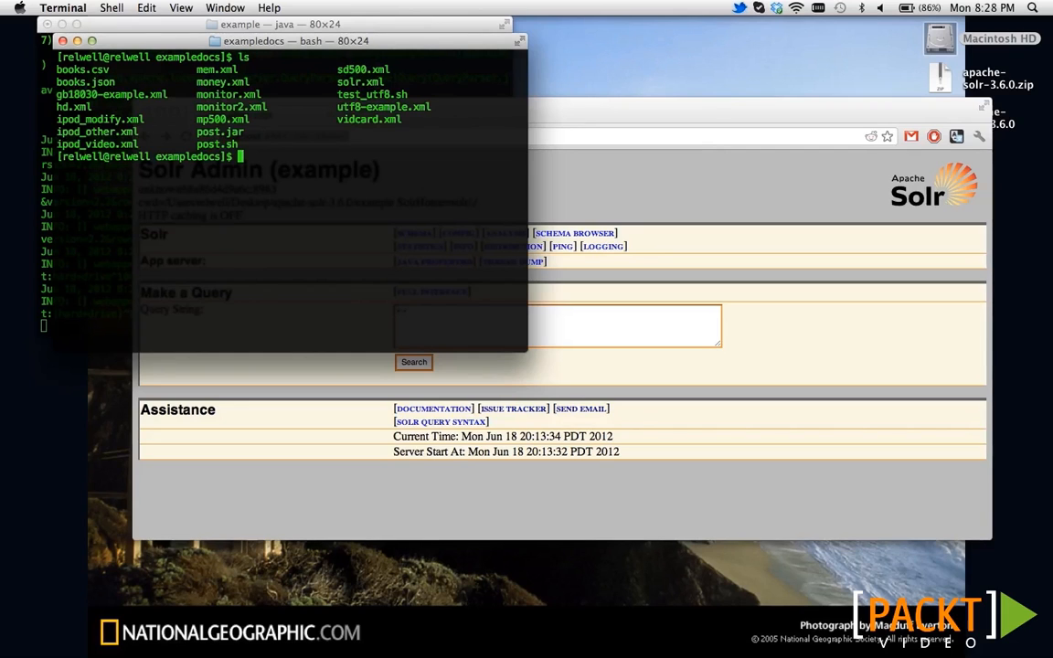
Delete the ipod_modify.xml example file with rm.
type("r")
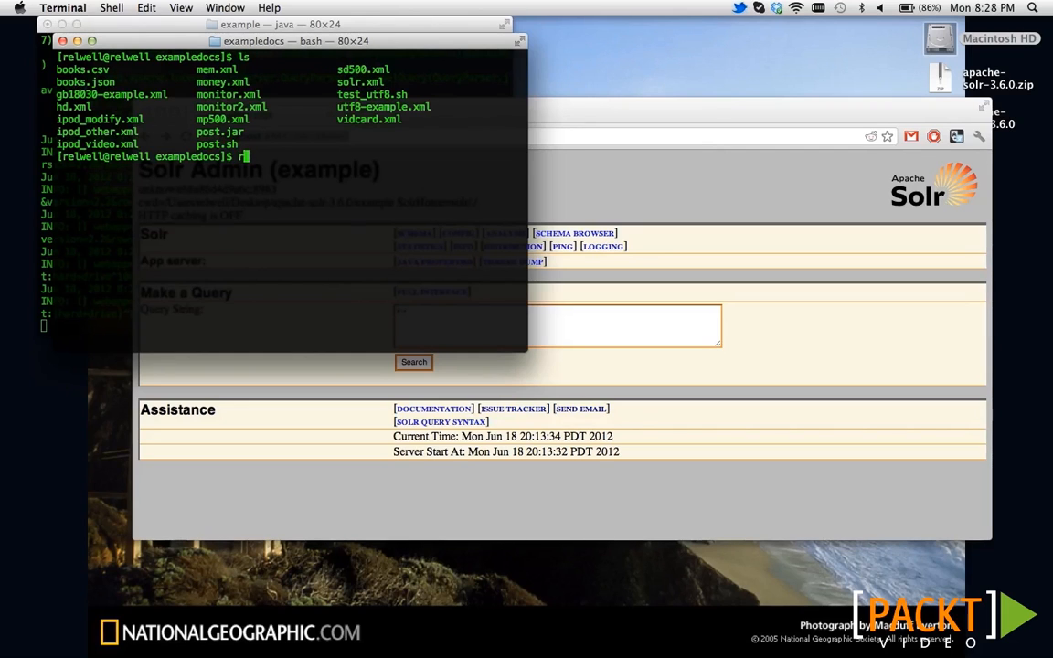
type("m ipod_mod")
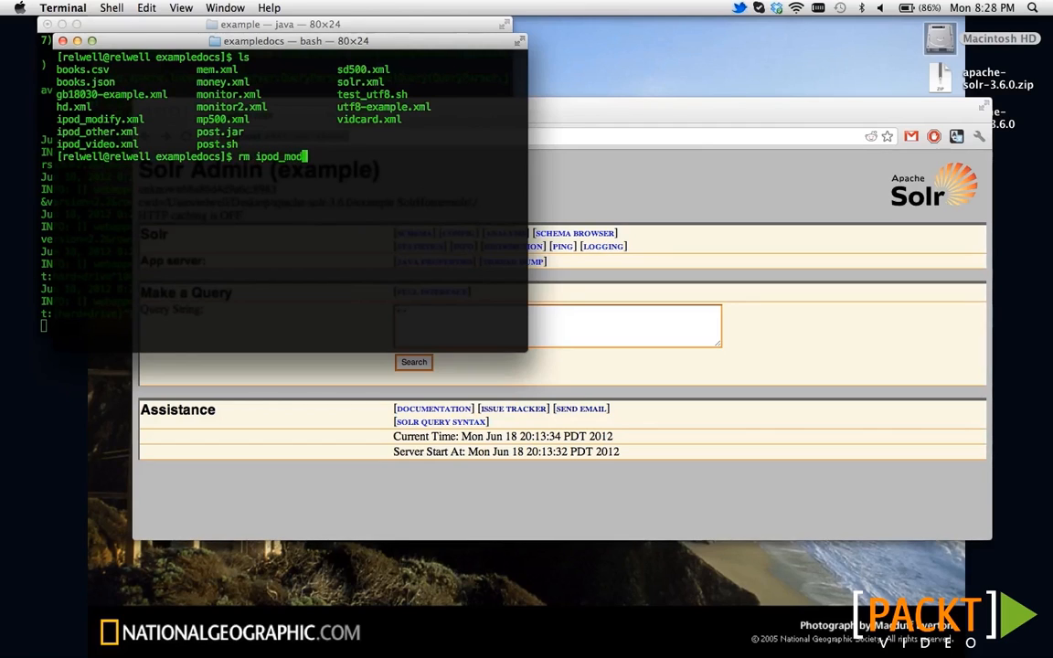
key("Return")
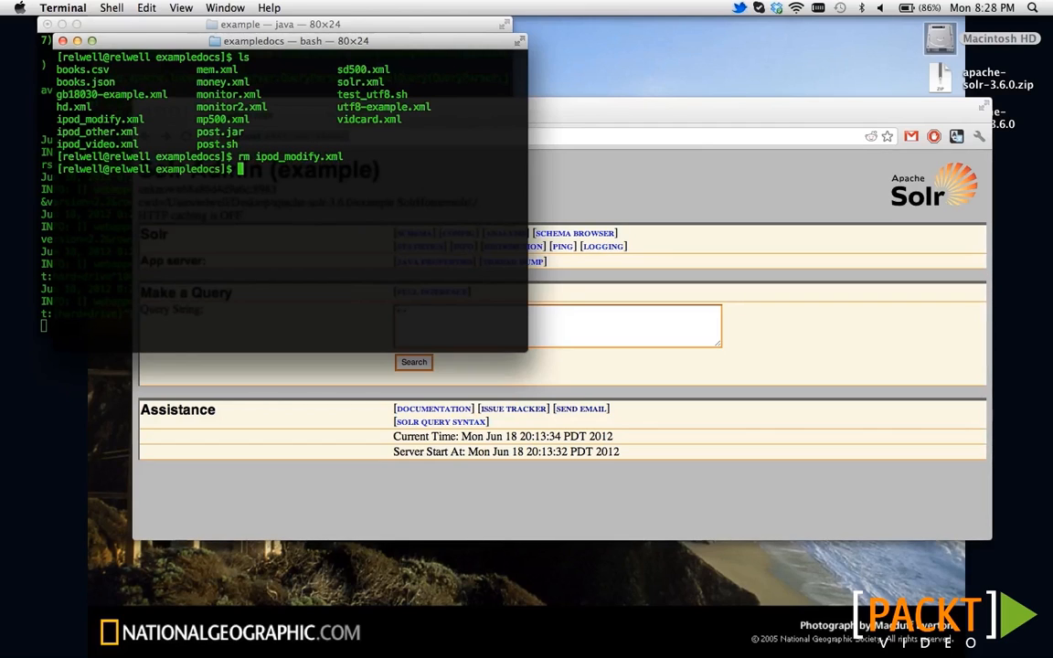
Post all remaining example XML files to Solr with java -jar post.jar *.xml.
type("java -j")
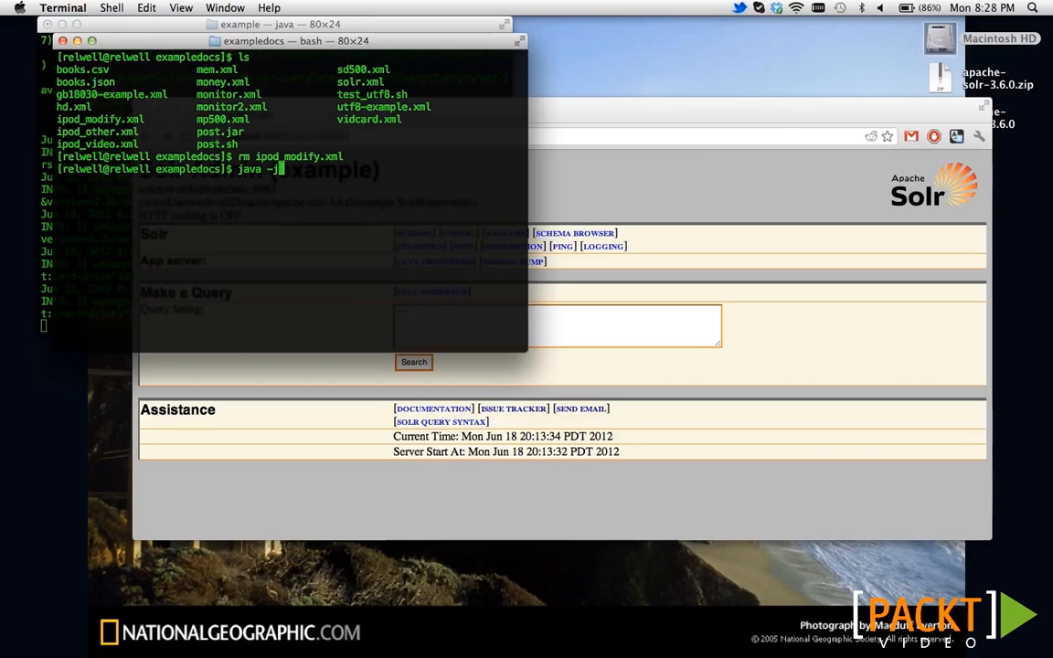
type("ar post.jar *")
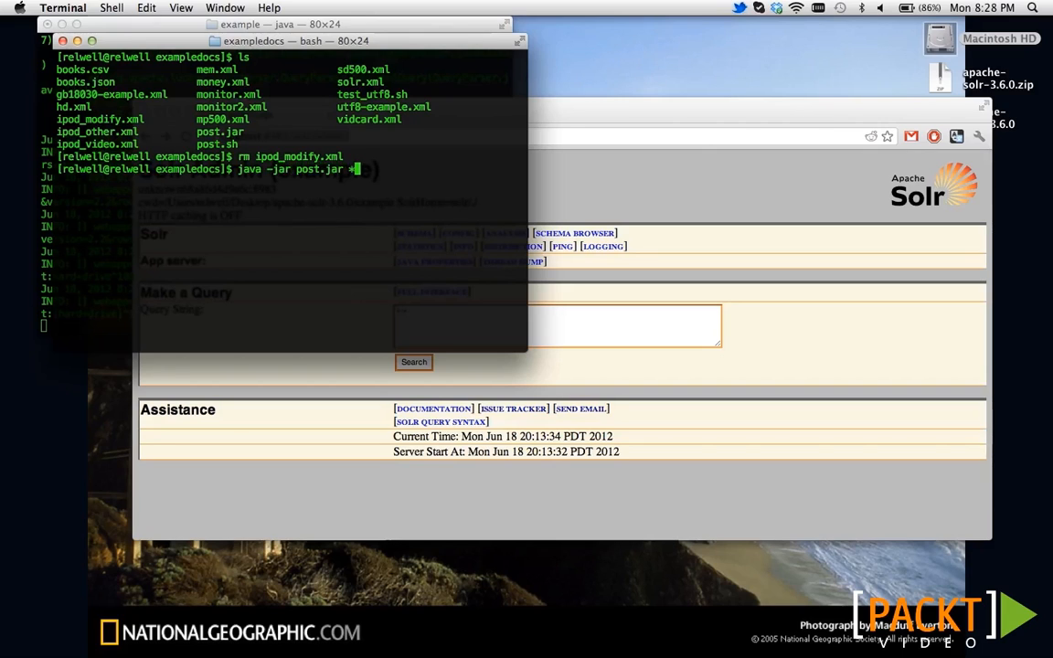
type(".xml")
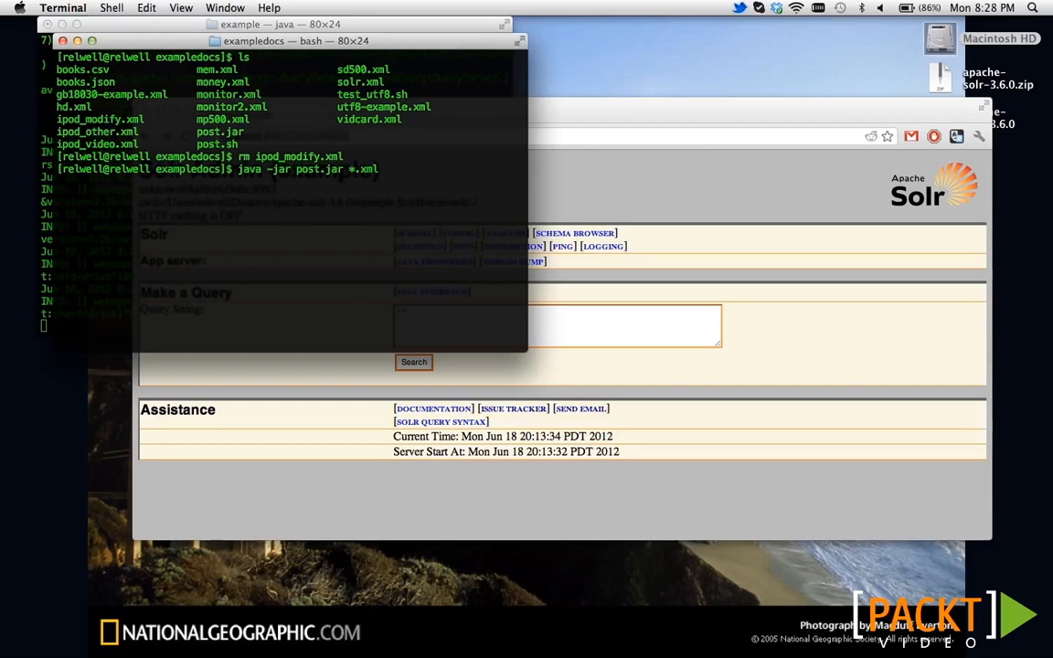
key("Return")
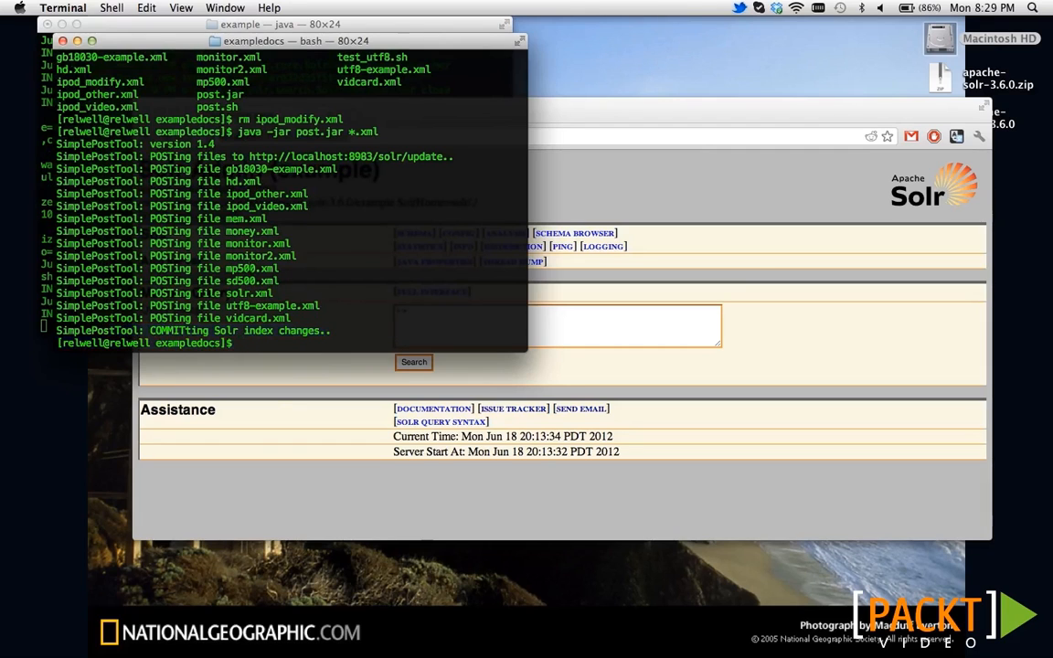
mouse_move(672, 320)
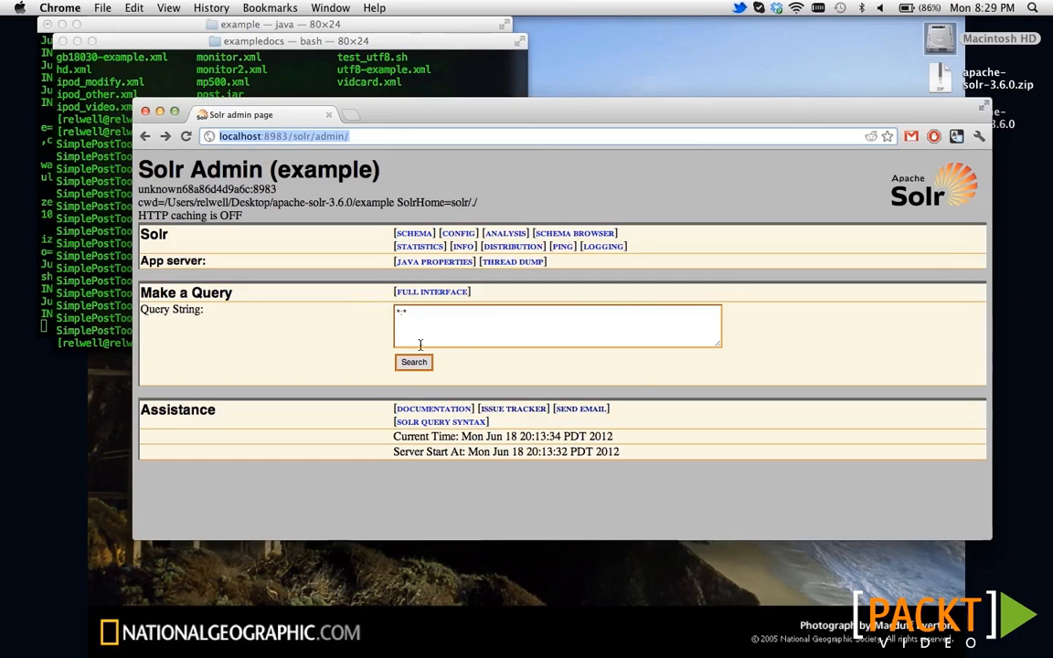
Run the *:* match-all query and scroll through the 21 returned documents.
left_click(413, 361)
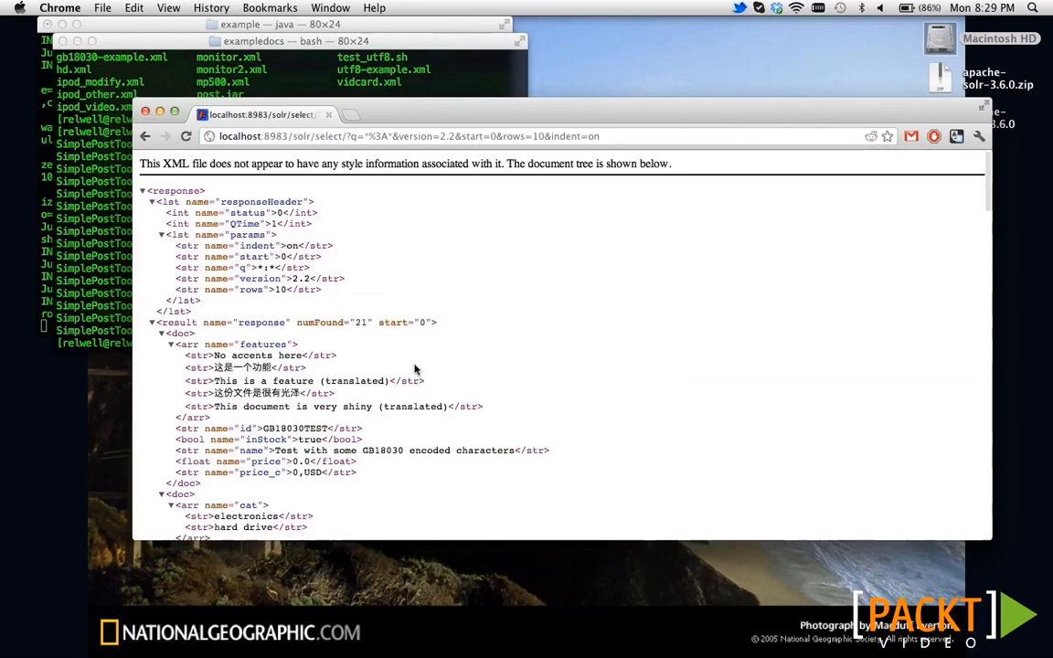
scroll("down", 3)
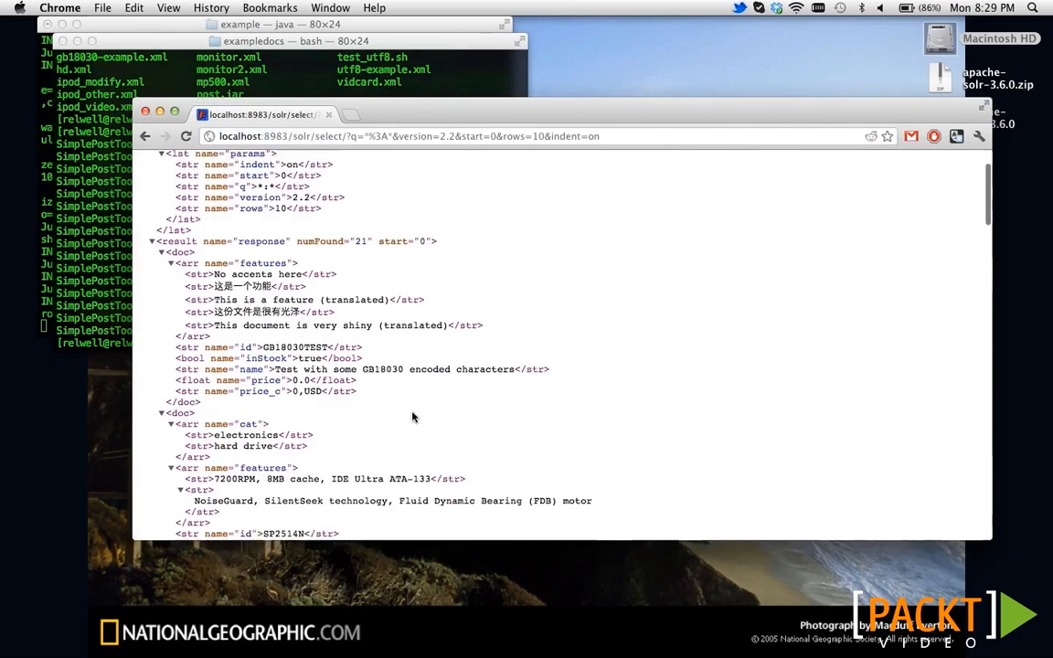
scroll("down", 3)
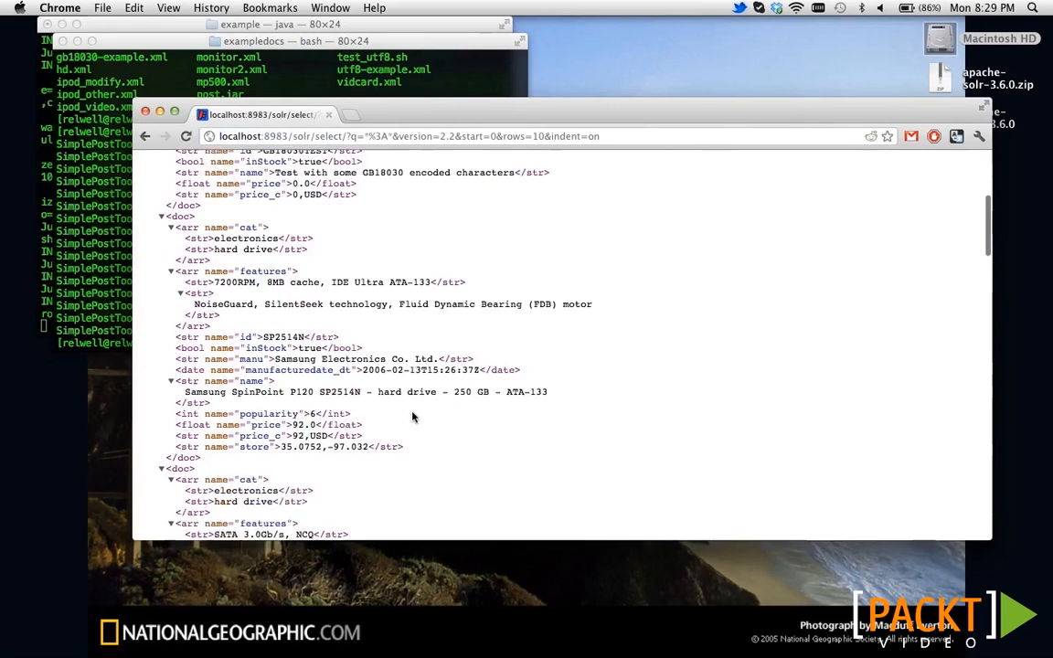
scroll("down", 3)
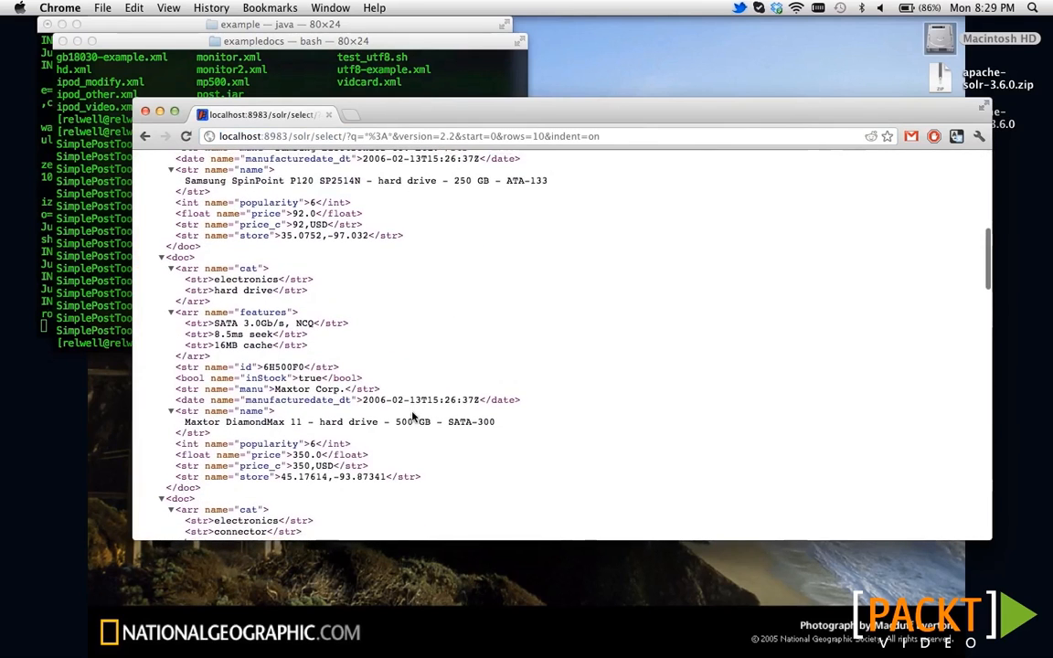
scroll("down", 3)
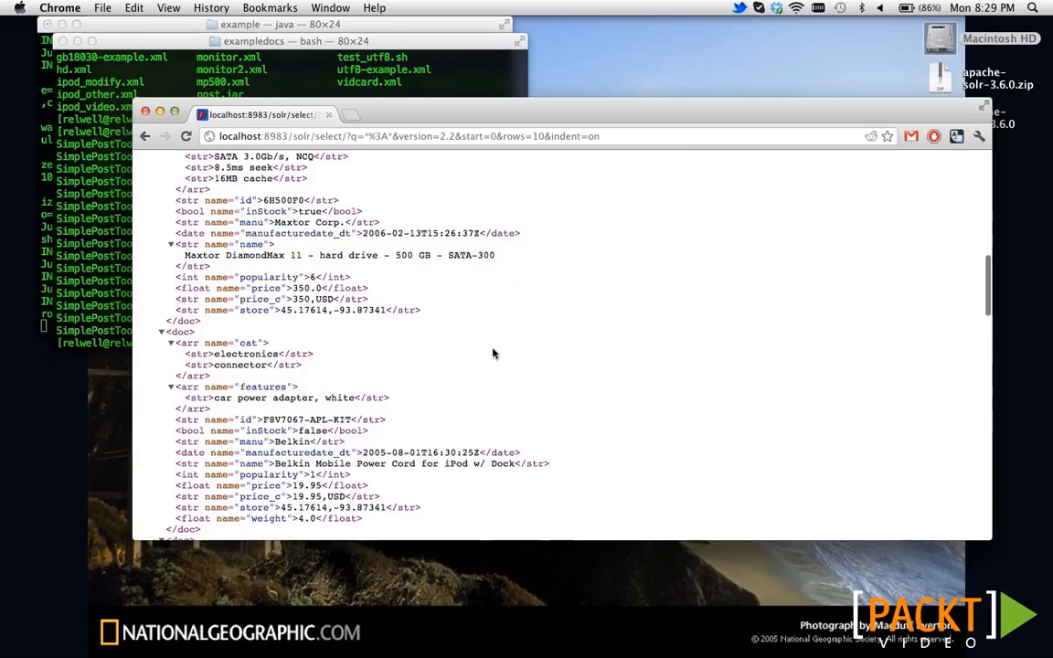
scroll("down", 3)
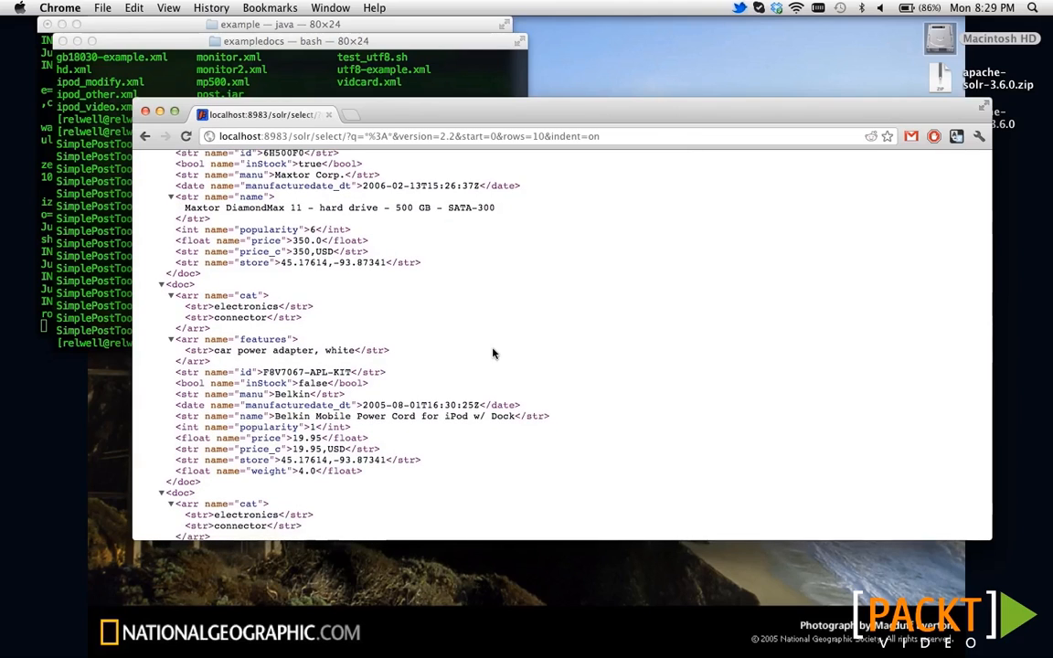
scroll("down", 3)
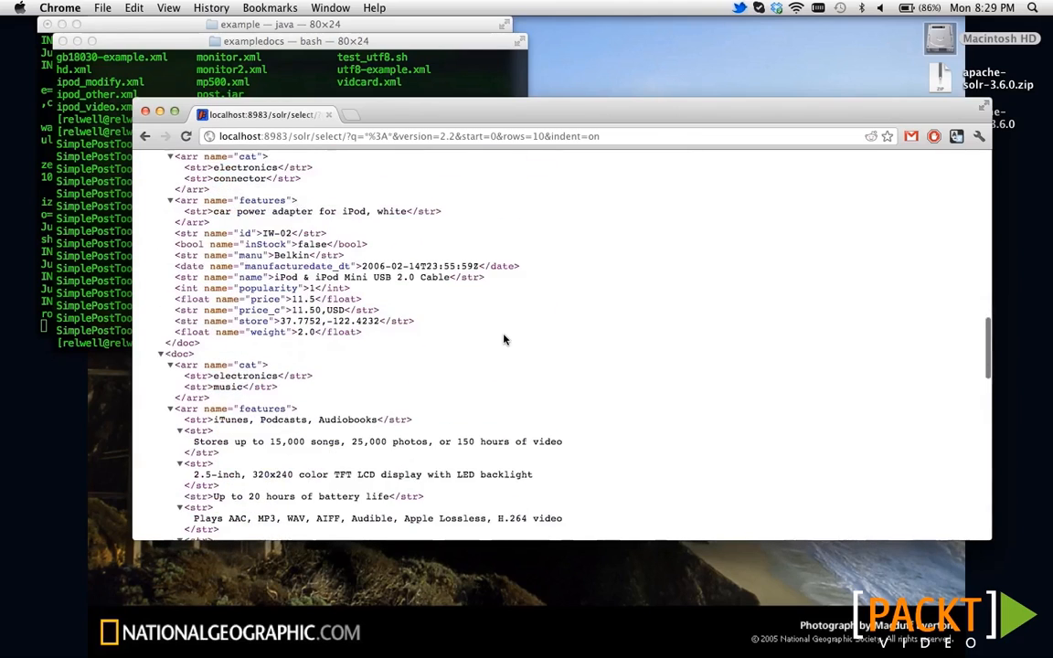
scroll("down", 3)
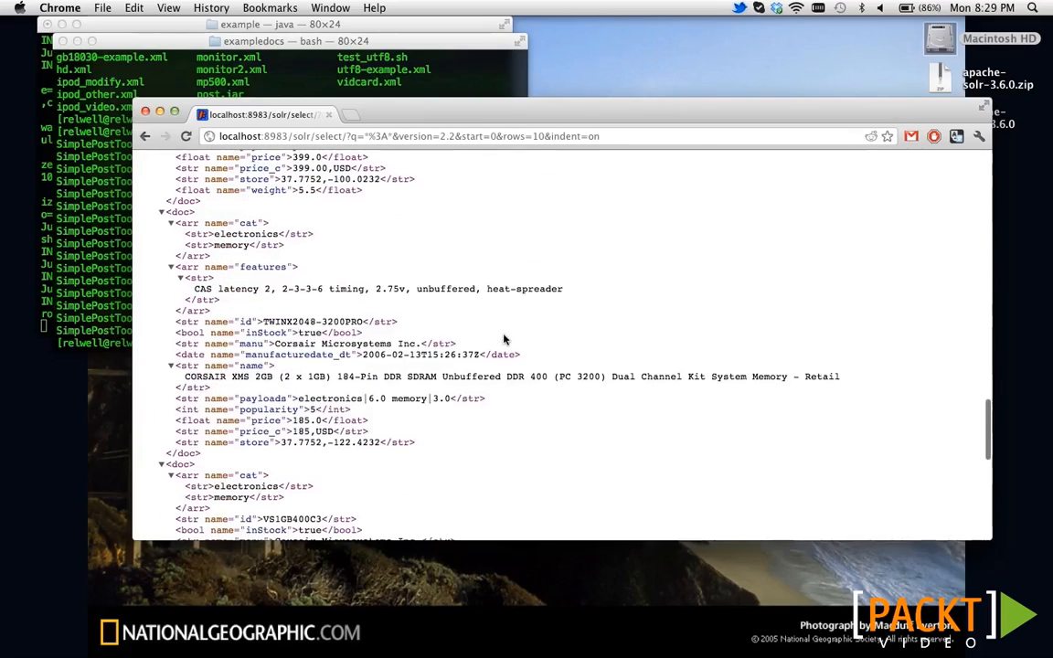
scroll("down", 3)
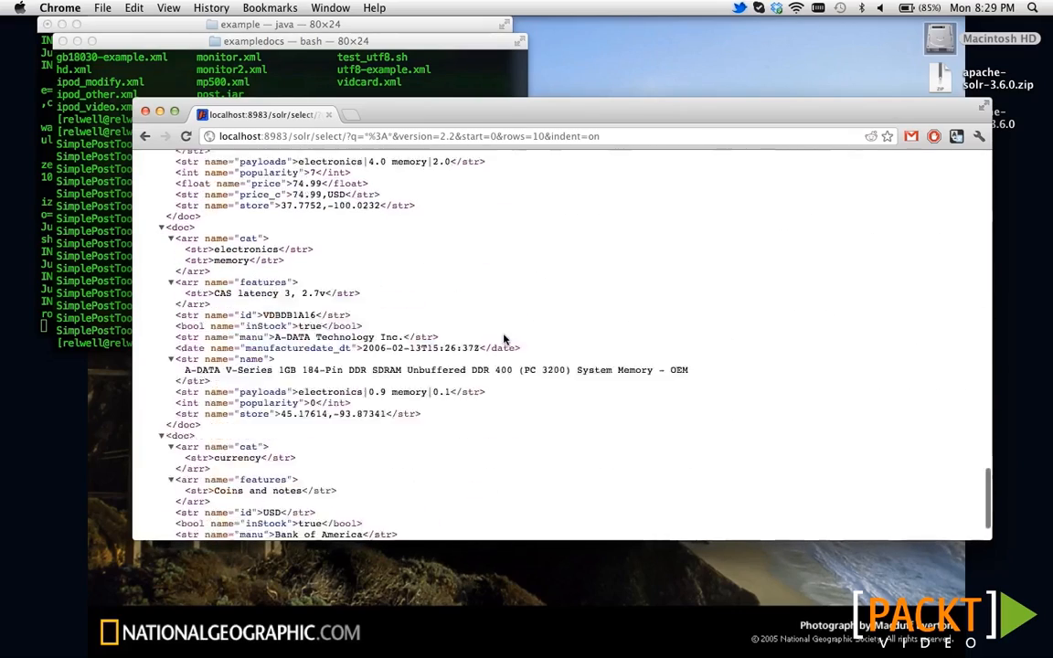
scroll("down", 3)
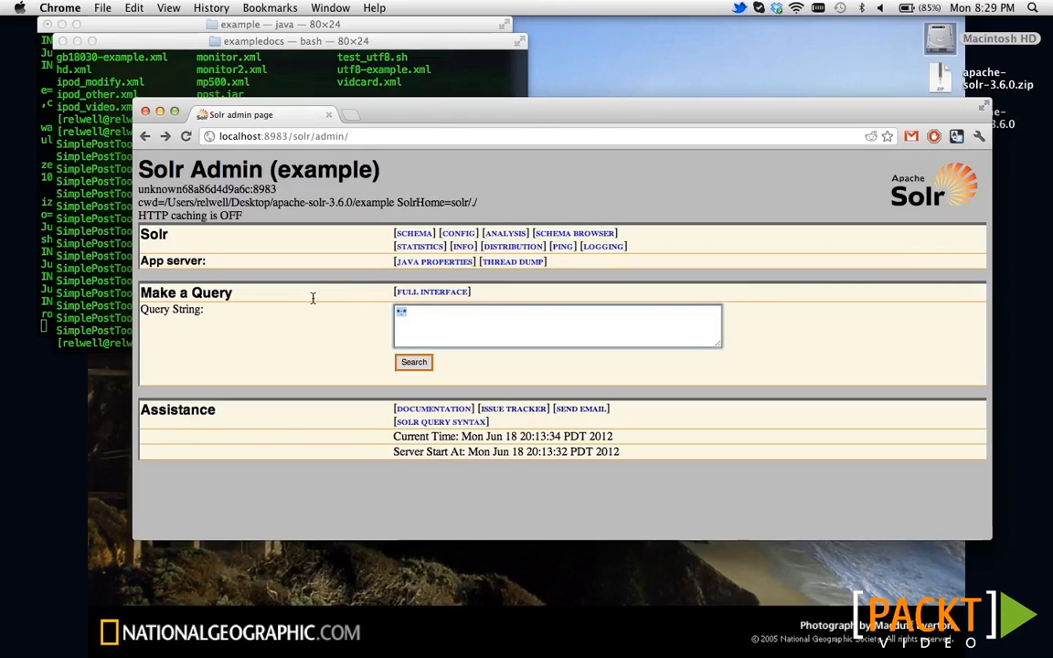
type("ipod")
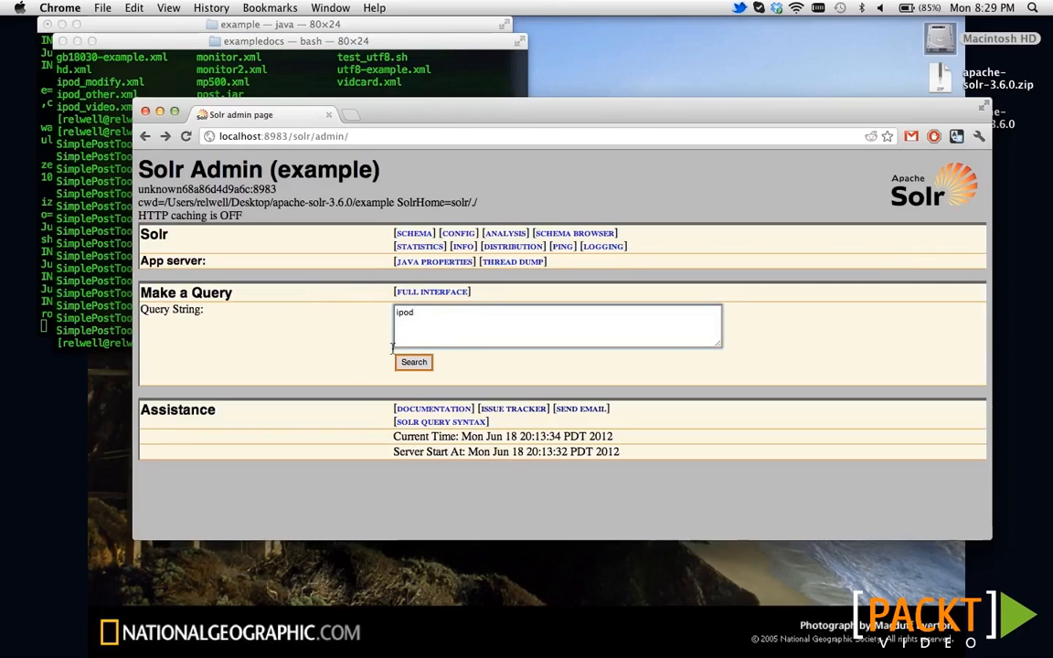
left_click(413, 362)
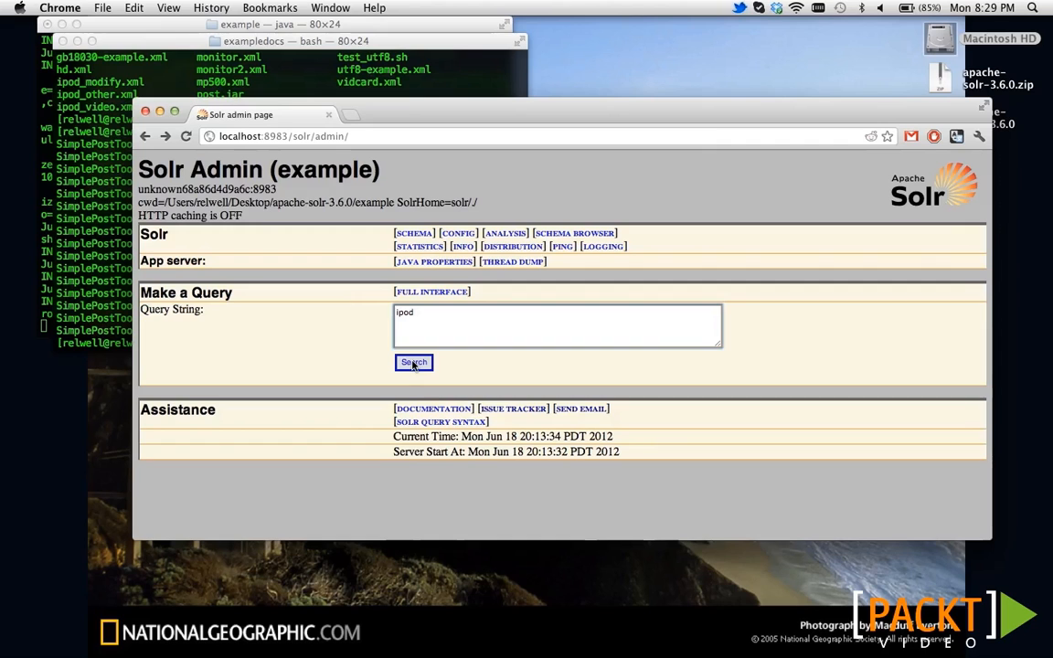
left_click(413, 363)
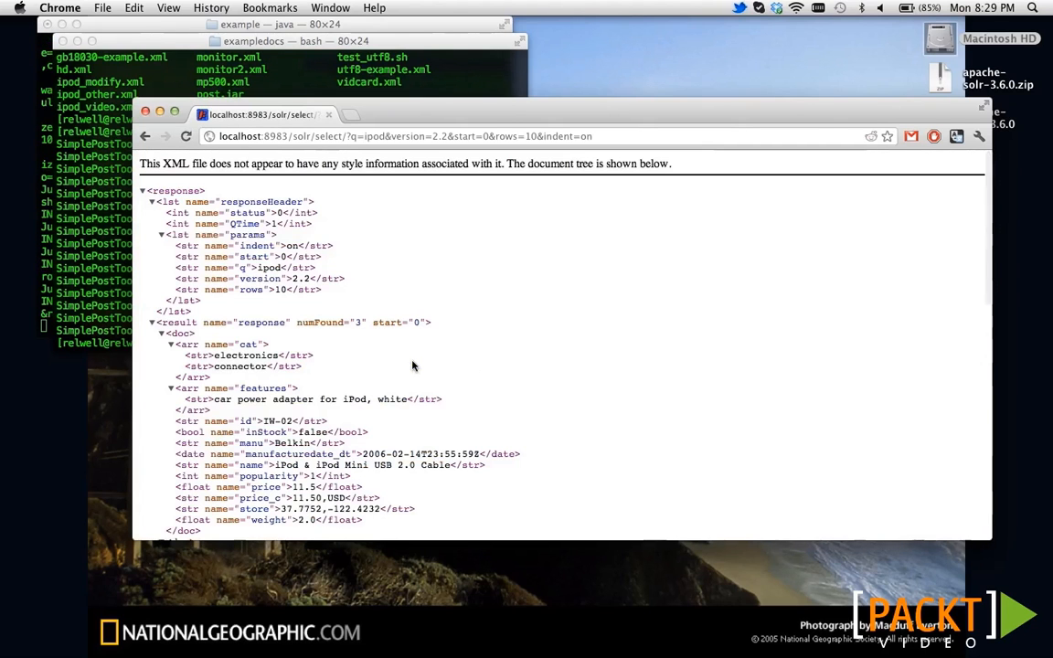
scroll("down", 3)
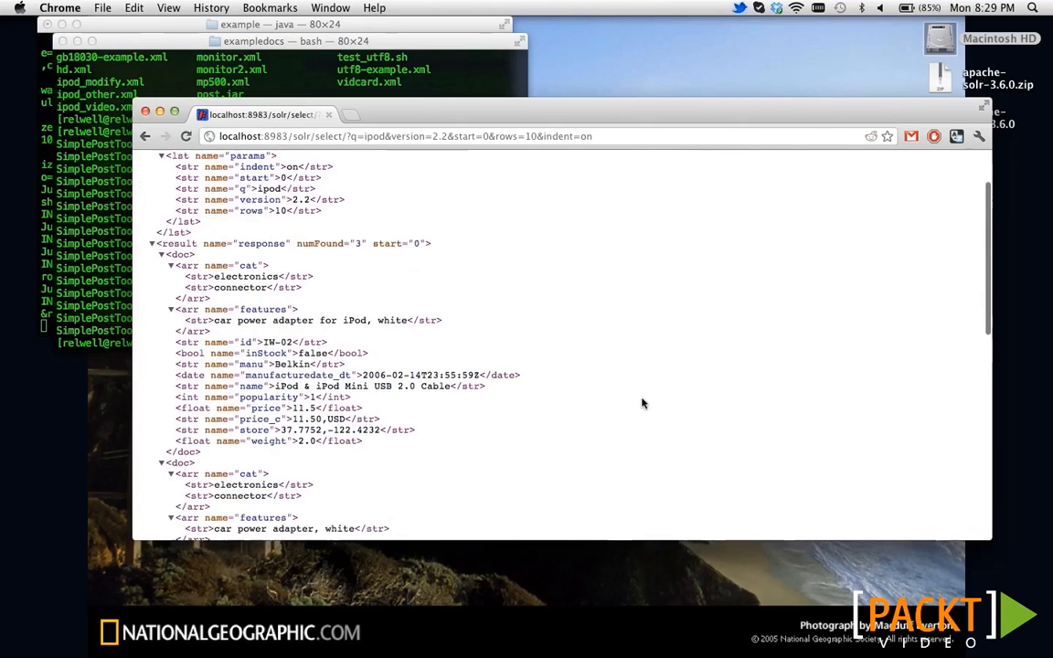
scroll("down", 3)
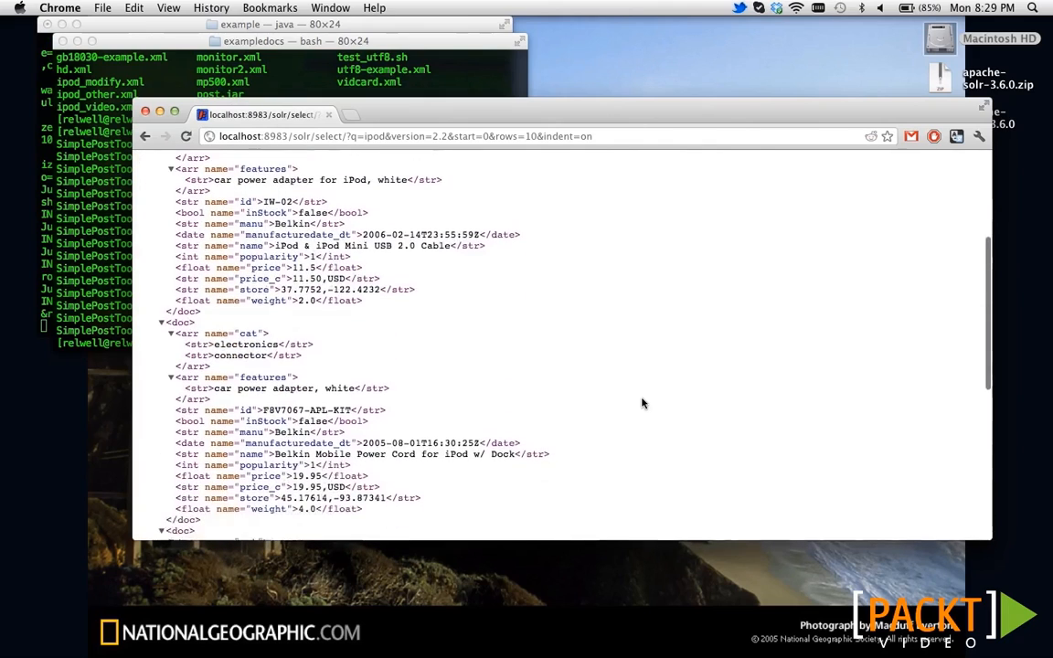
scroll("down", 3)
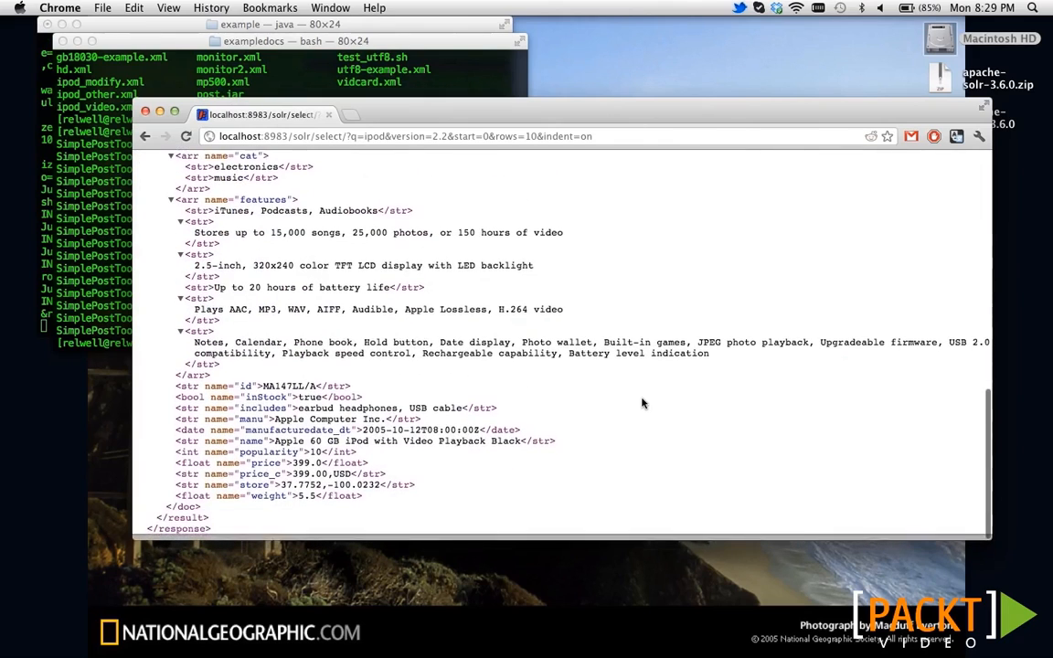
scroll("up", 3)
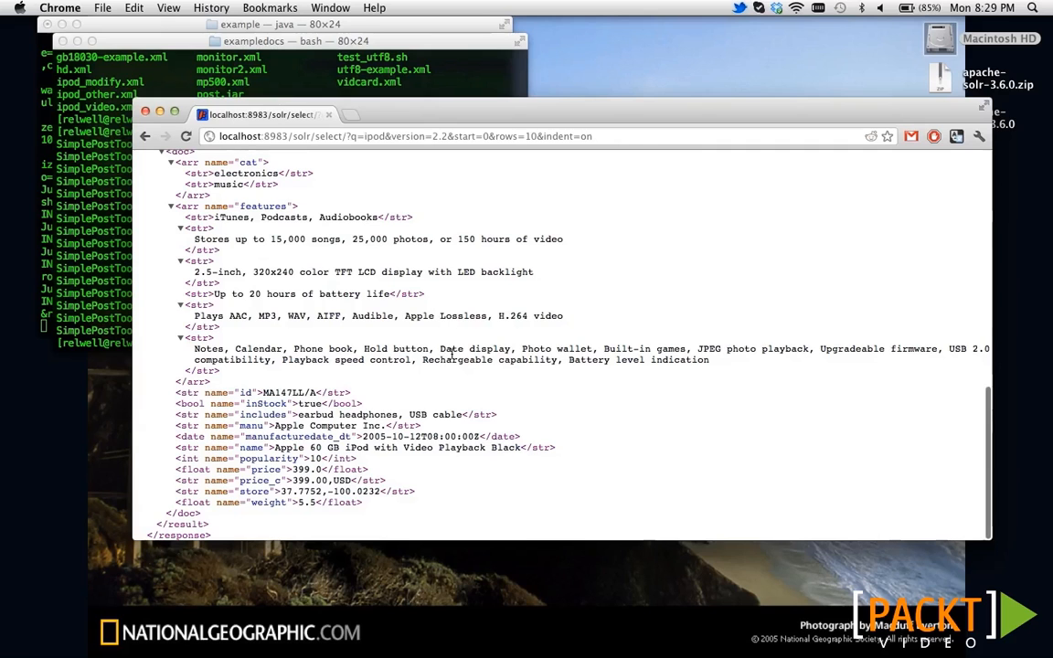
scroll("up", 3)
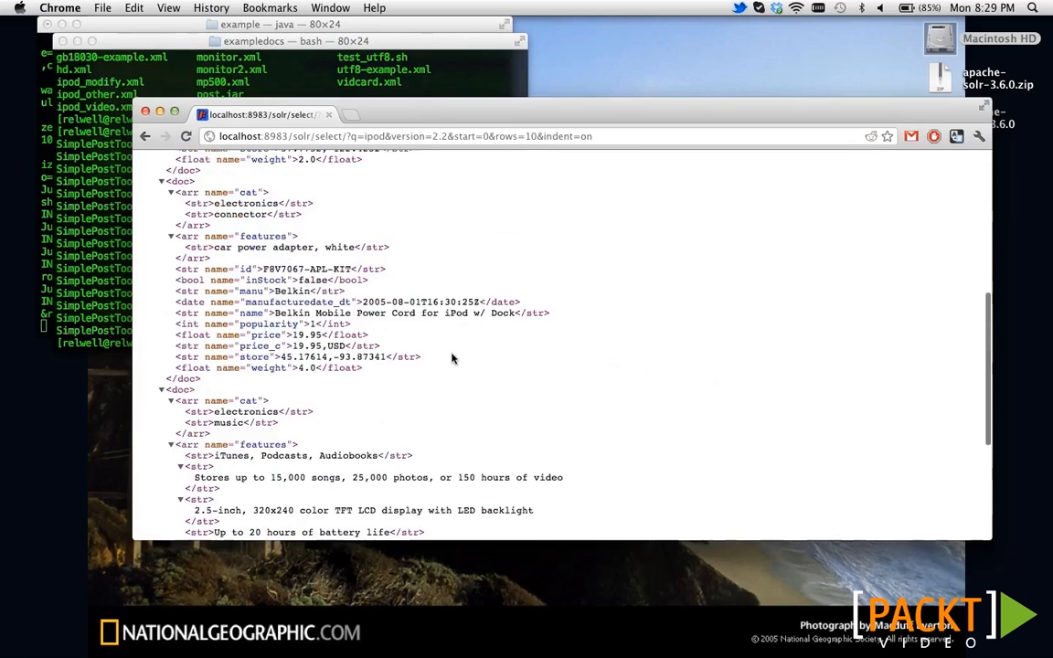
scroll("up", 3)
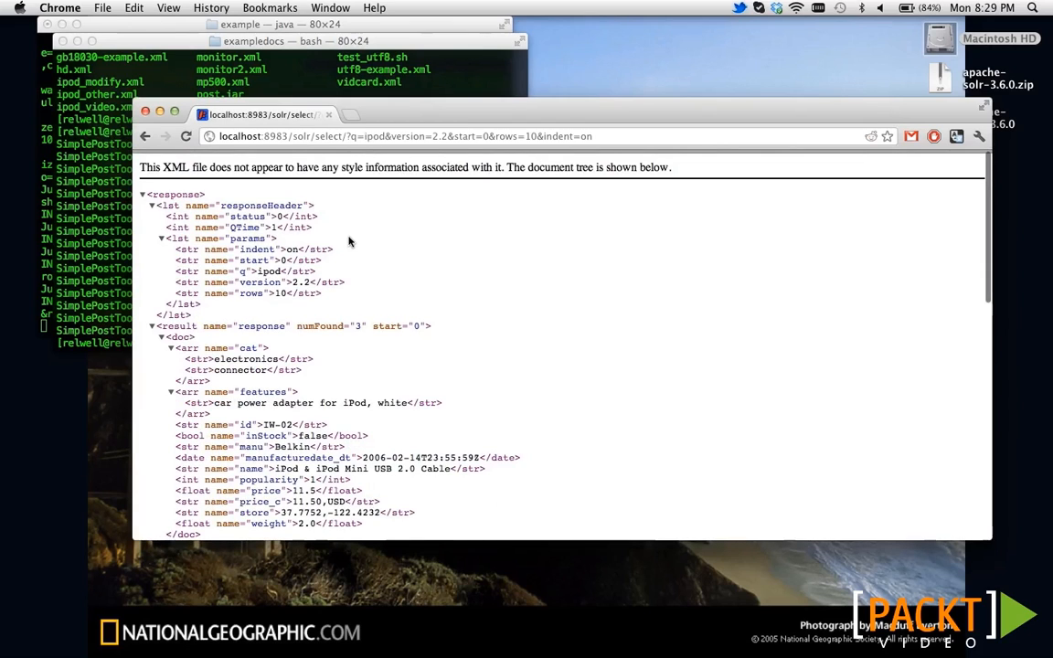
mouse_move(408, 278)
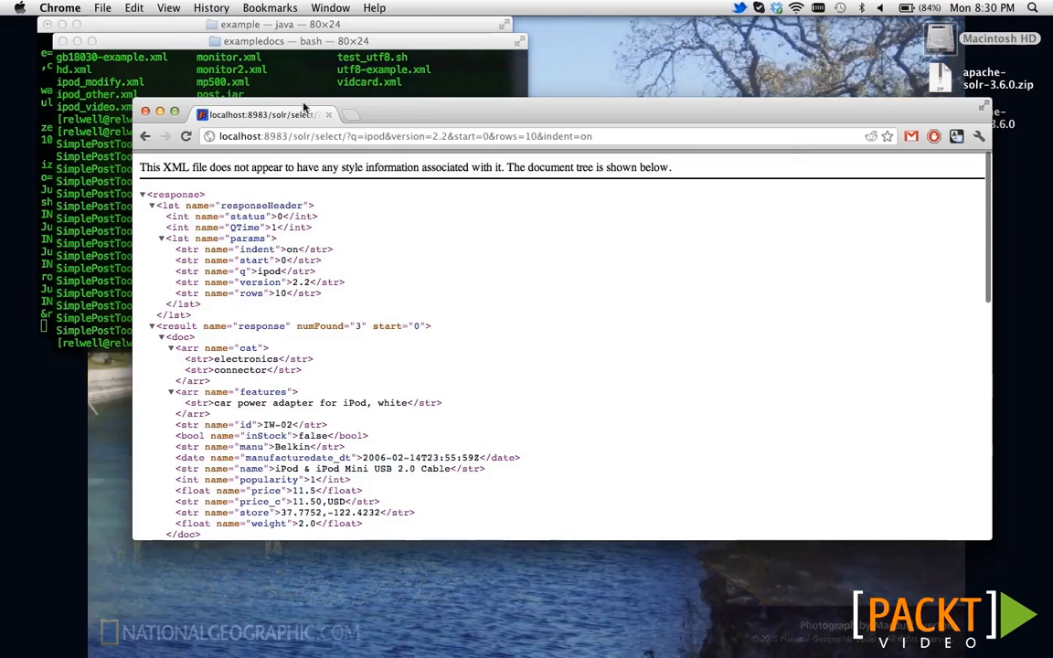
mouse_move(344, 80)
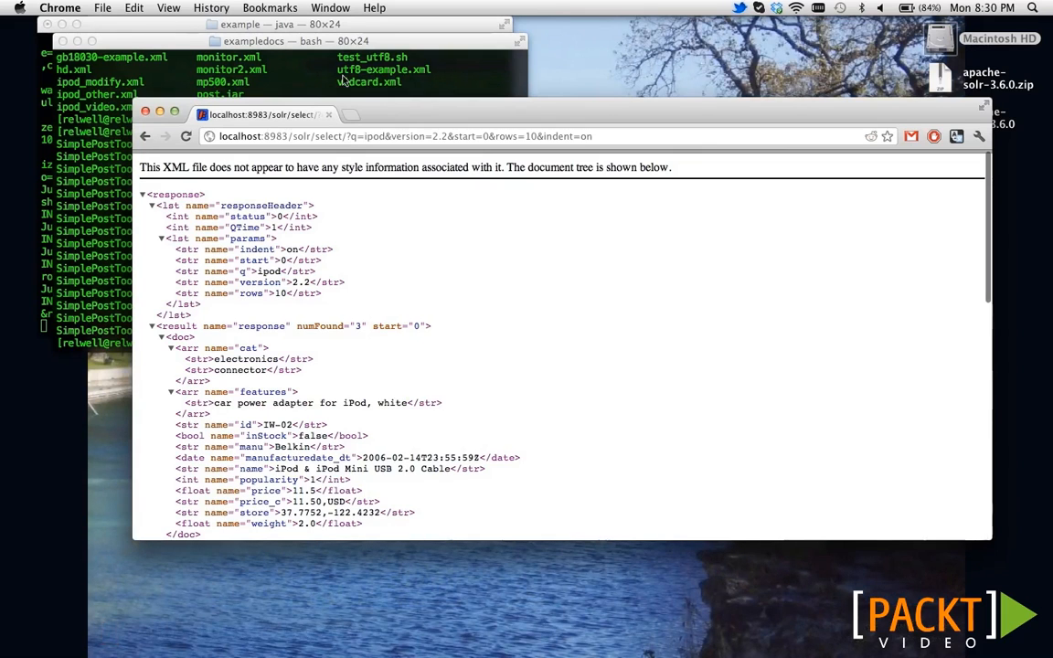
View the solr/conf schema in less, find the copyField rules into text, and quit.
left_click(292, 182)
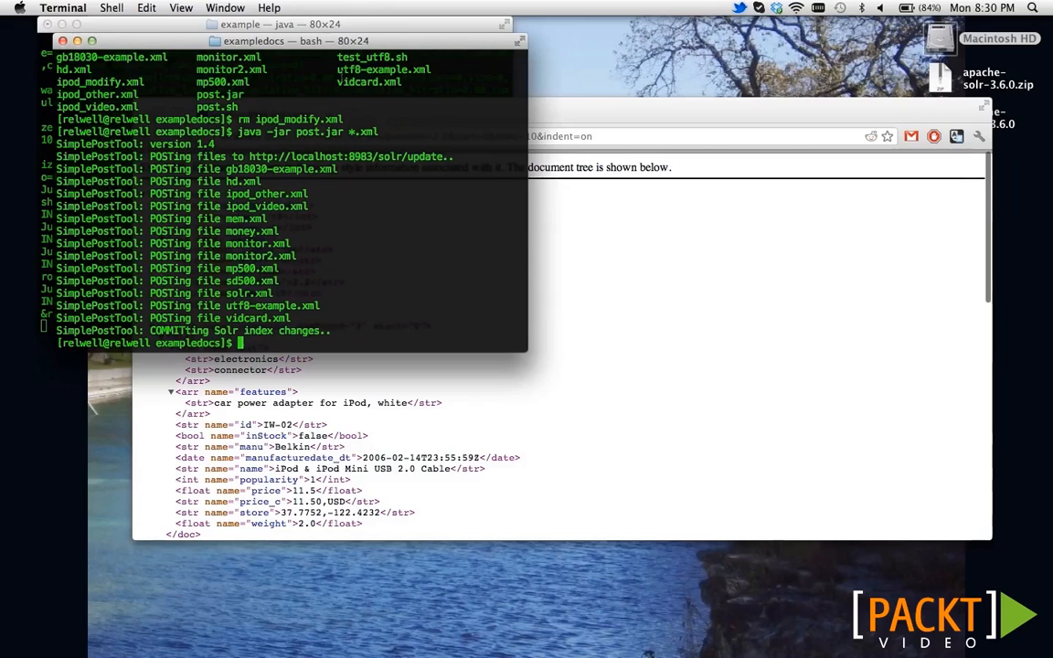
type("cd ..")
type("ls")
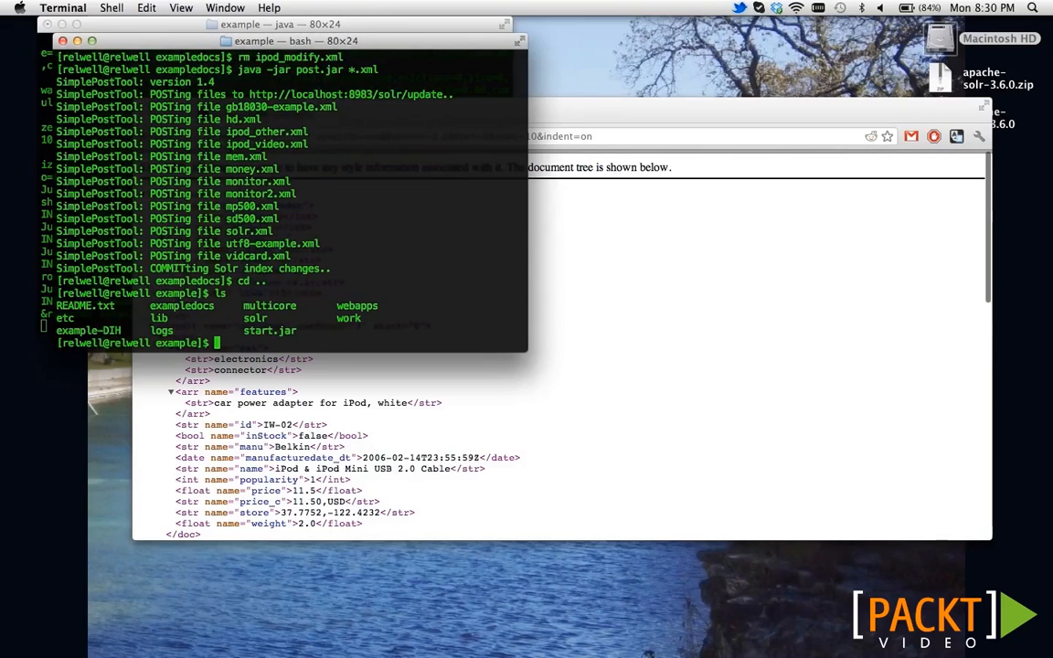
type("cd solr/conf/")
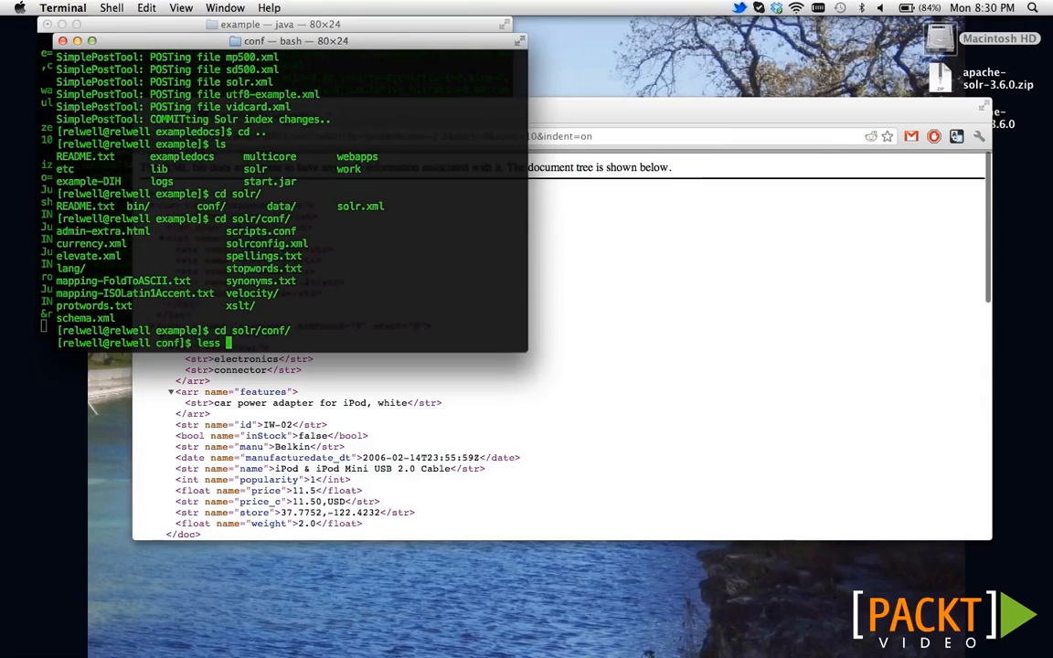
type("s")
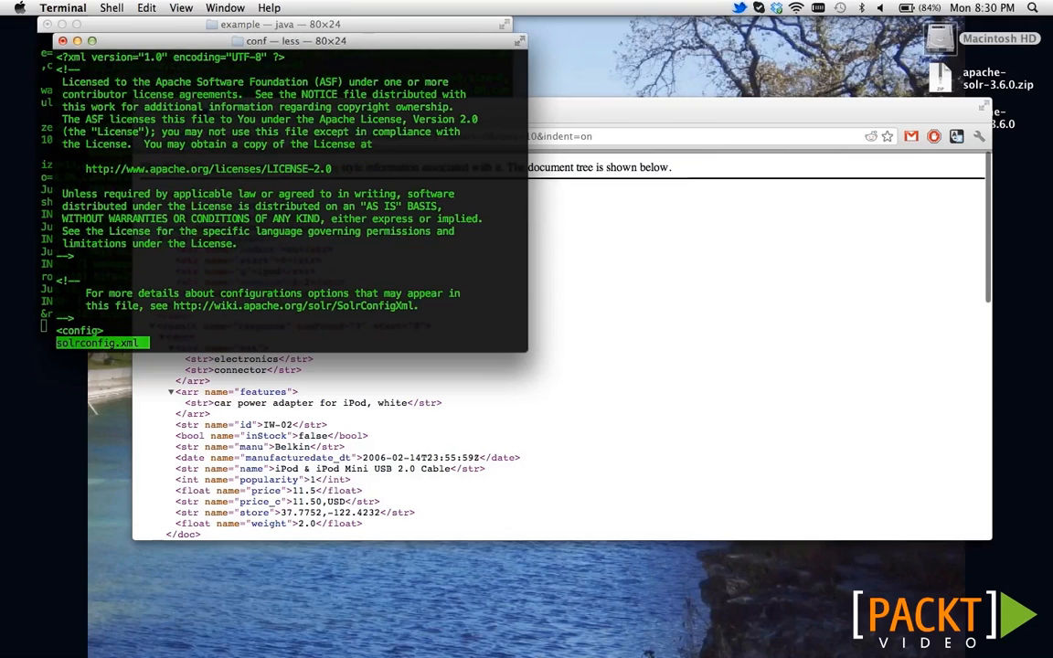
type("/")
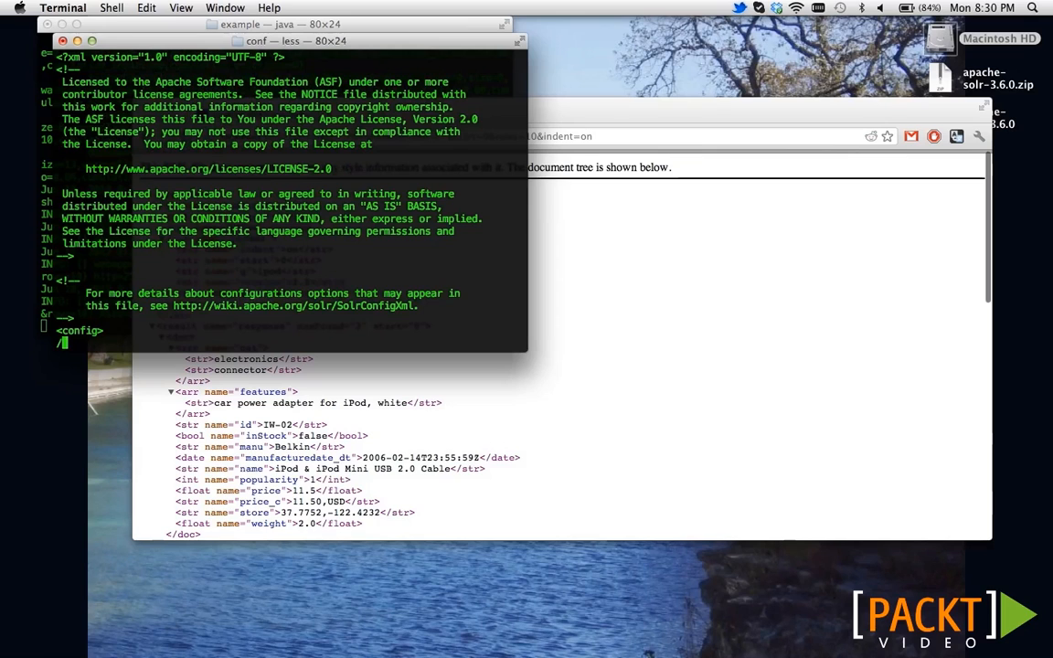
scroll("down", 3)
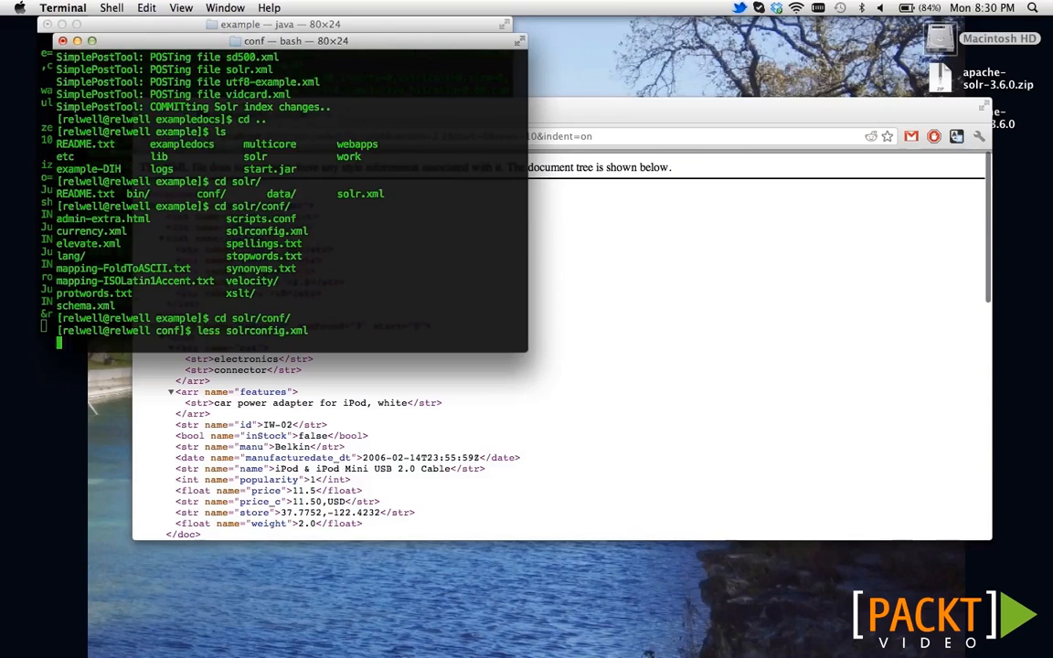
type("less")
type("/")
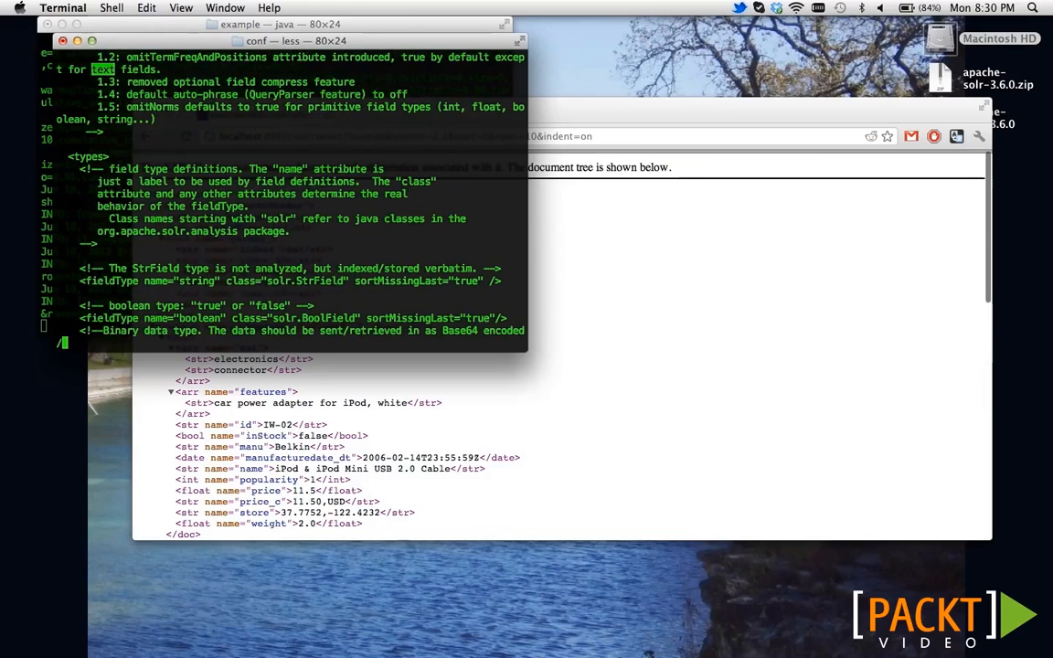
key("escape")
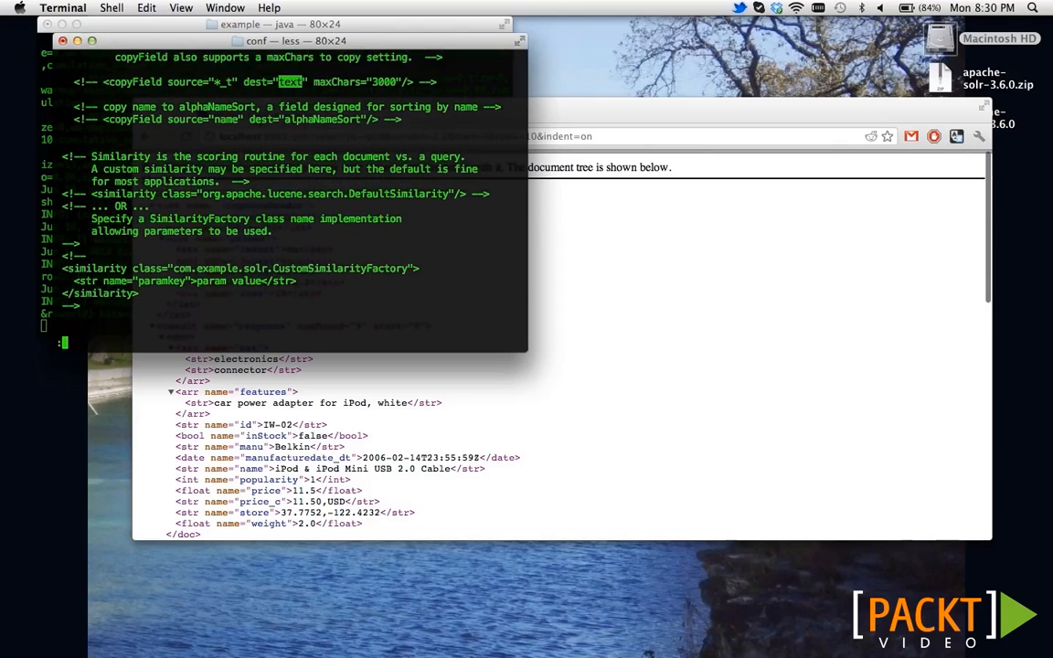
scroll("up", 3)
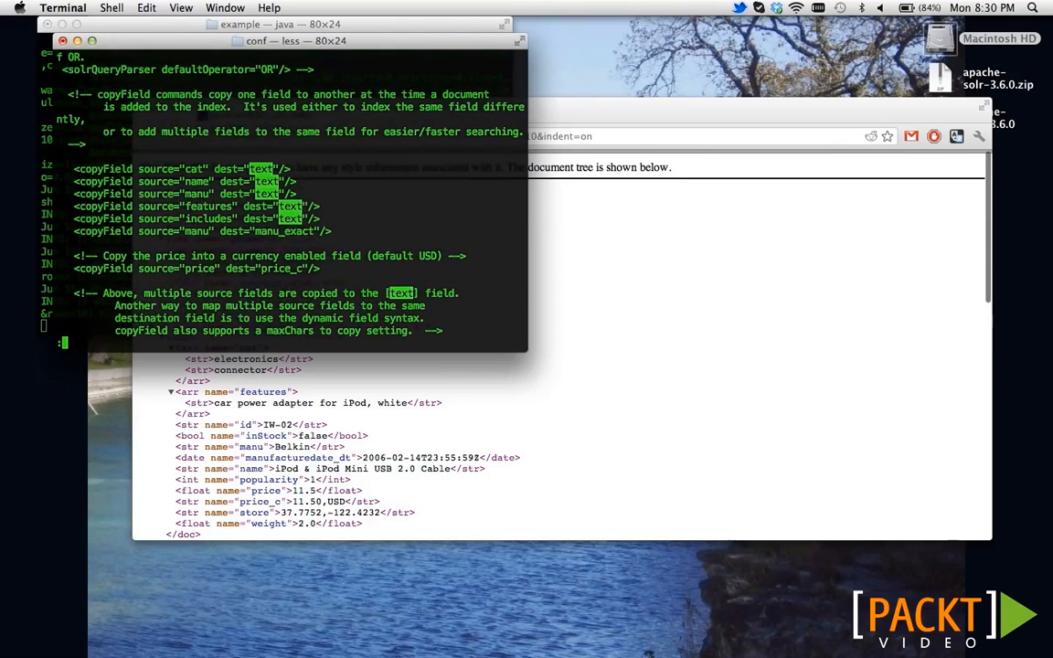
mouse_move(317, 229)
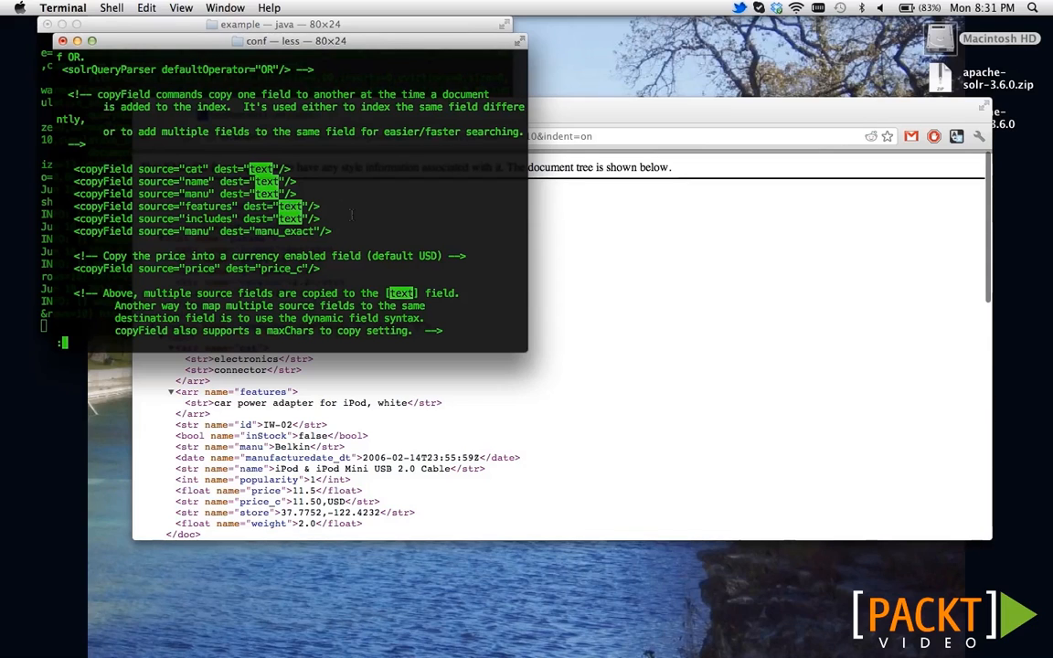
key("q")
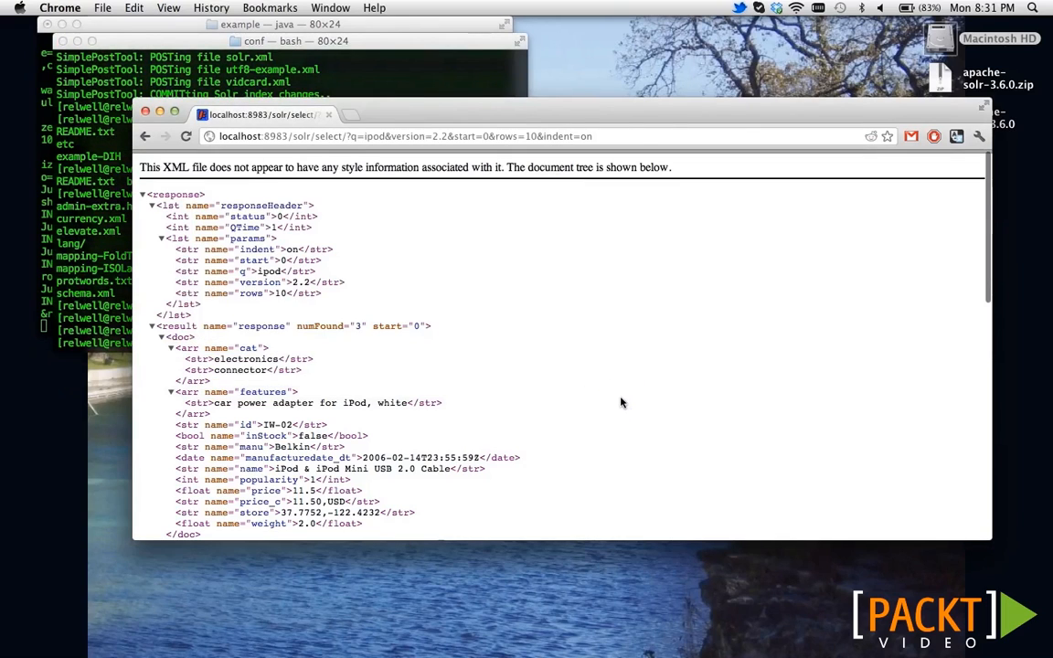
Run a category:connector query from the Solr Admin query page.
left_click(145, 136)
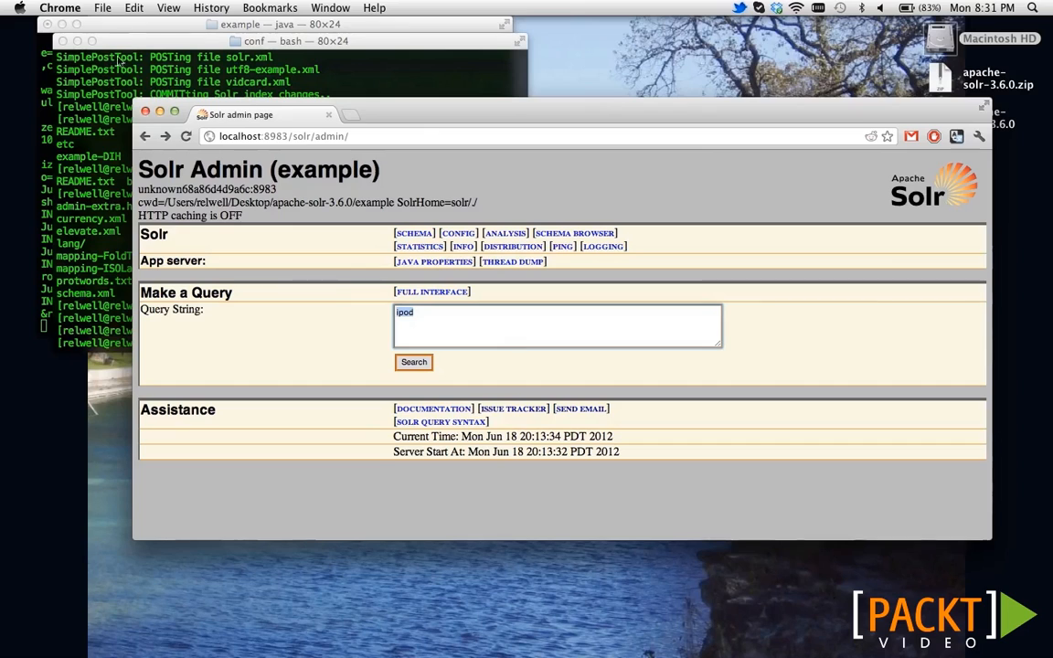
mouse_move(236, 281)
type("cate")
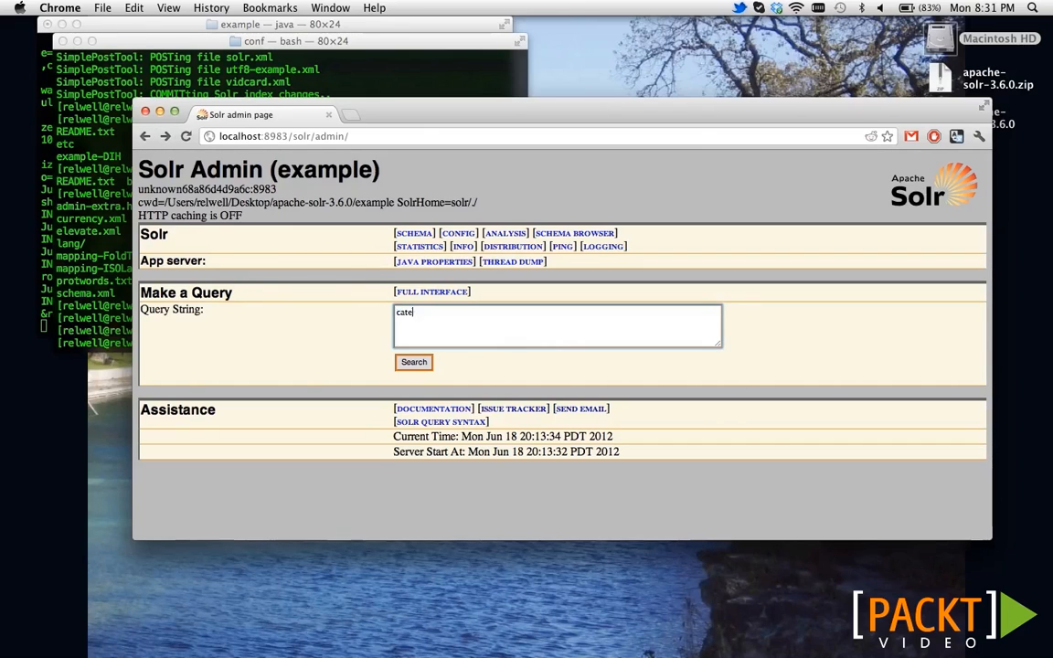
type("gory:connect")
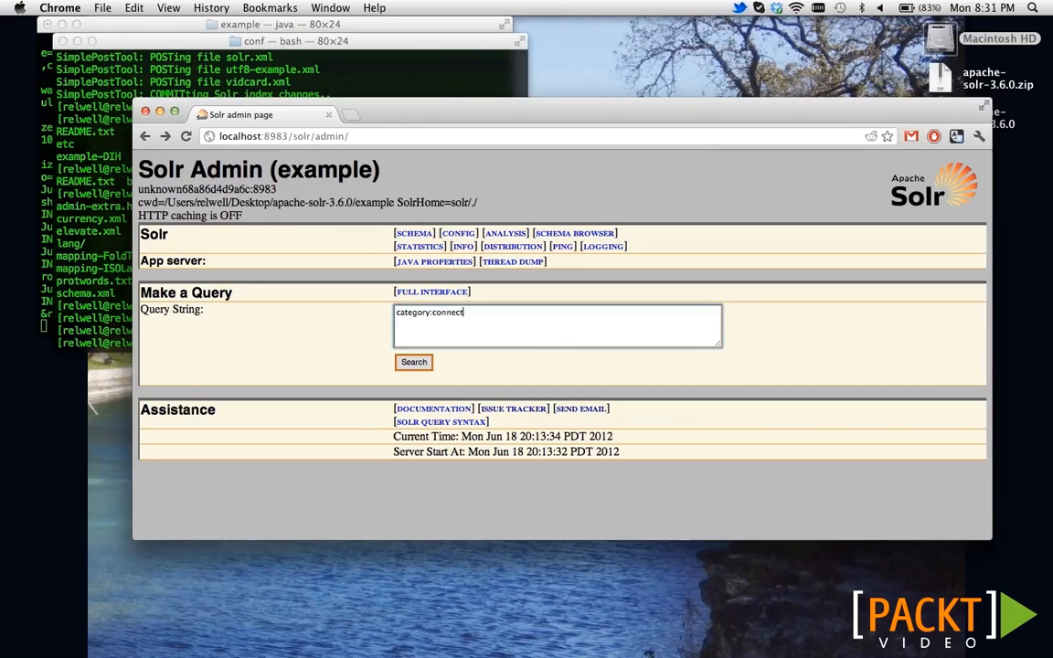
type("or")
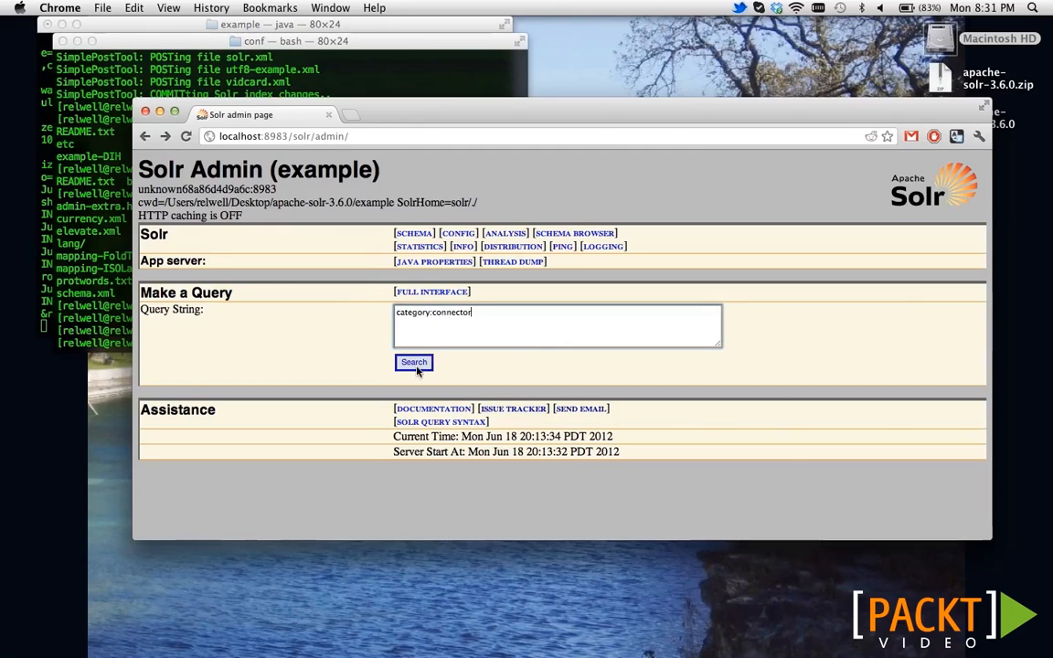
left_click(414, 362)
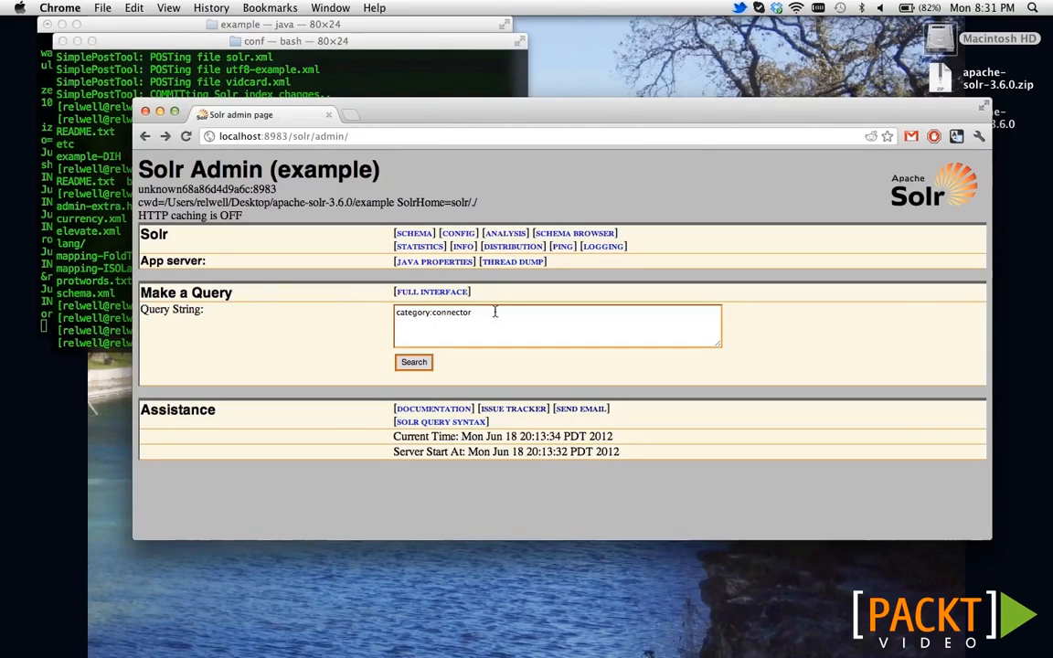
Run name:connector and text:connector queries, step through connector matches, and go back.
type("name:connector")
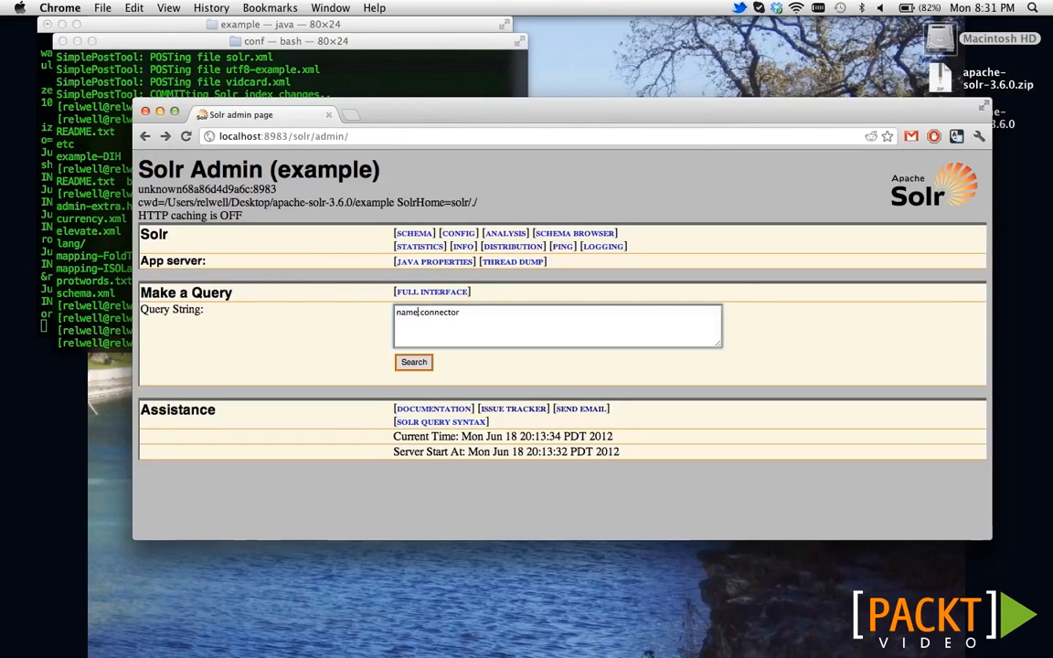
left_click(413, 362)
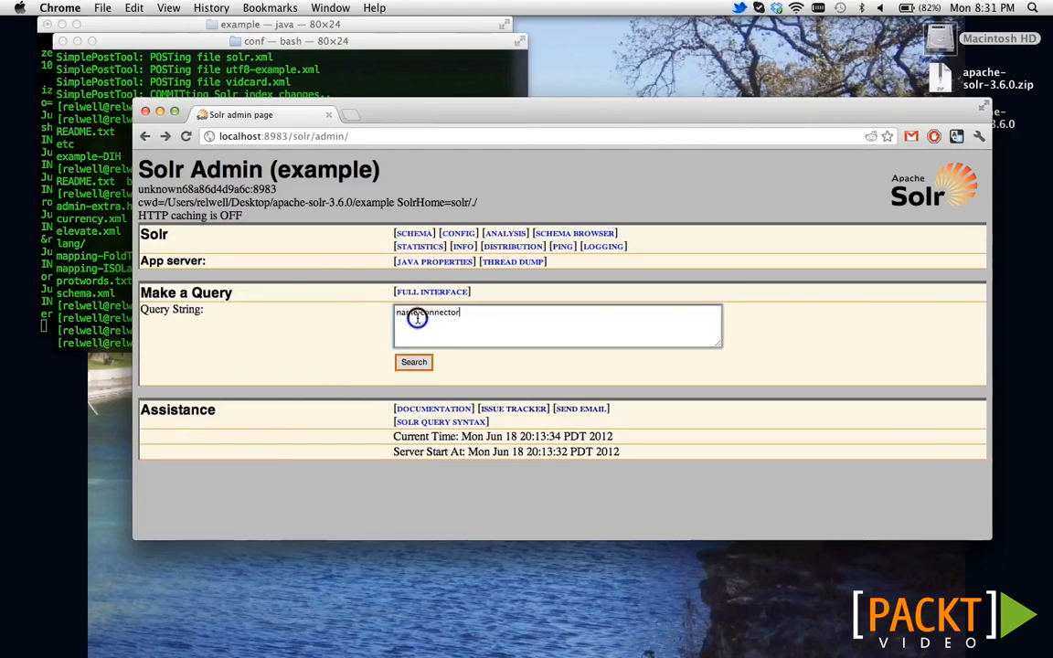
type("text:")
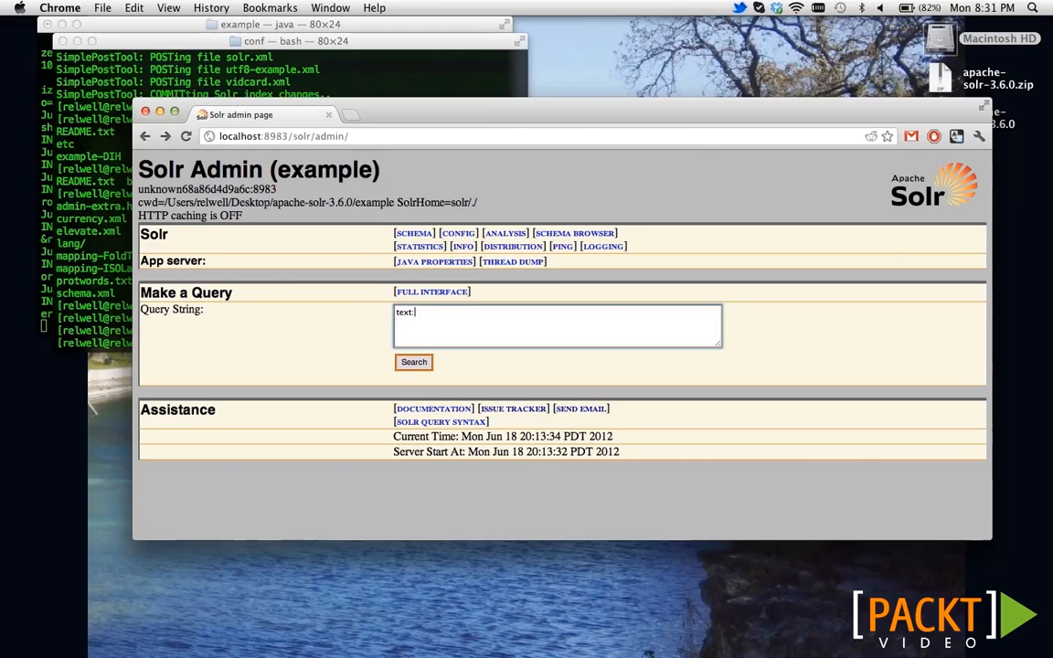
left_click(413, 362)
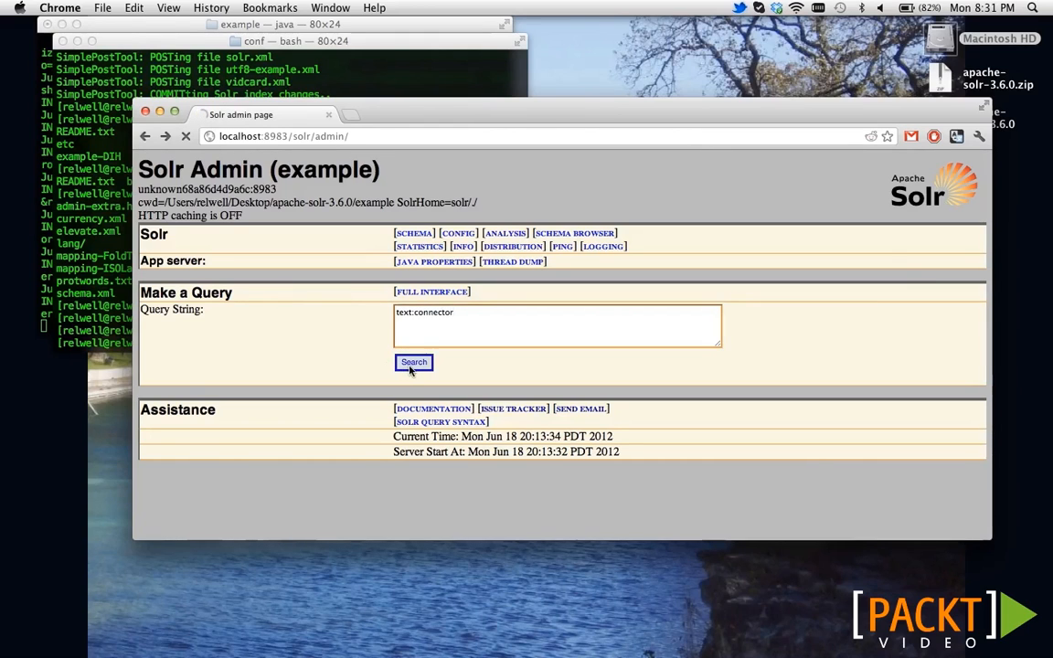
left_click(414, 362)
type("connector")
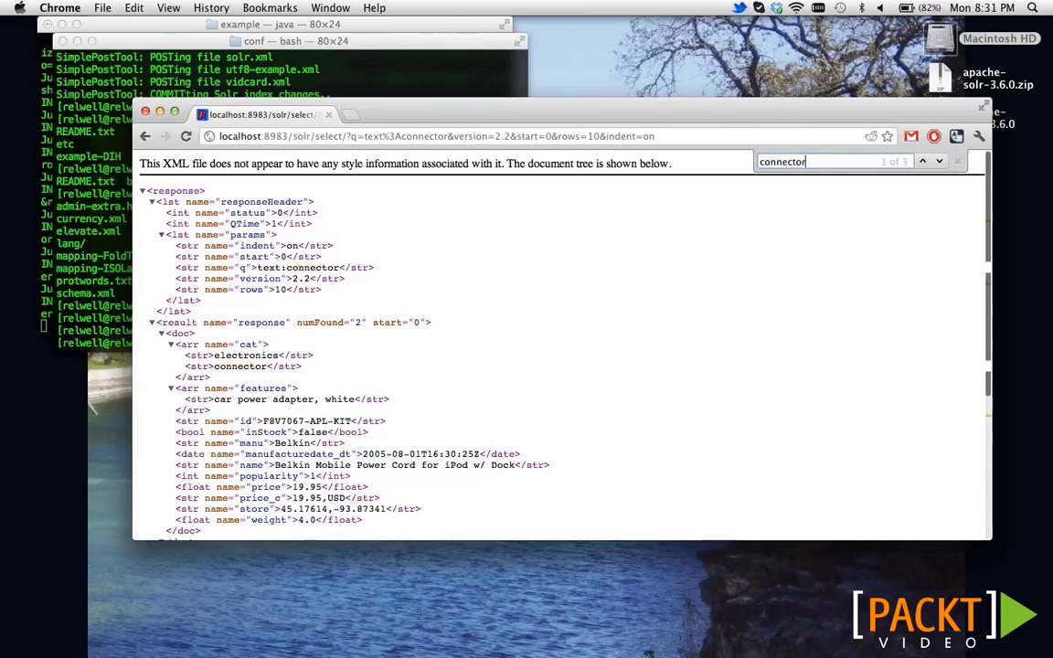
left_click(938, 160)
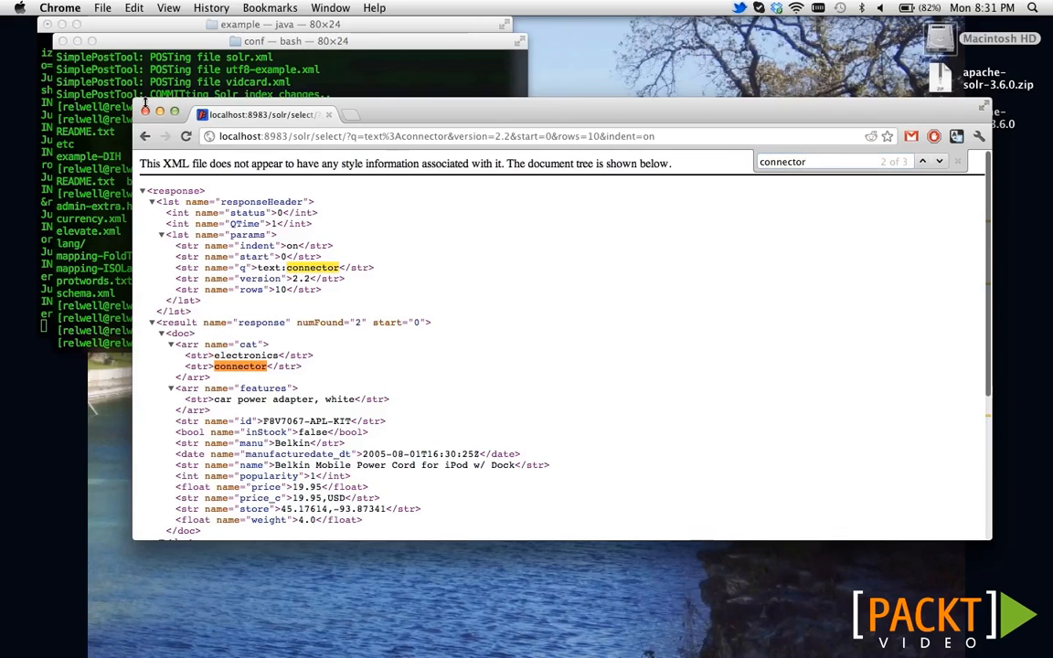
left_click(144, 136)
type("cat:conn")
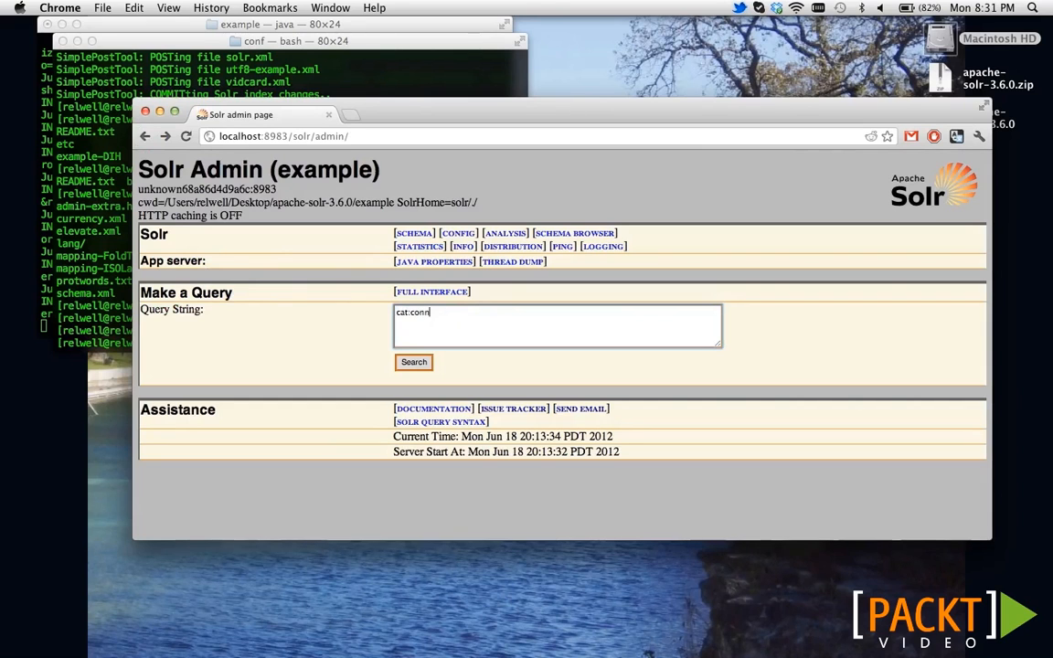
Complete and run cat:connector, reviewing the two Belkin connector documents.
type("ector")
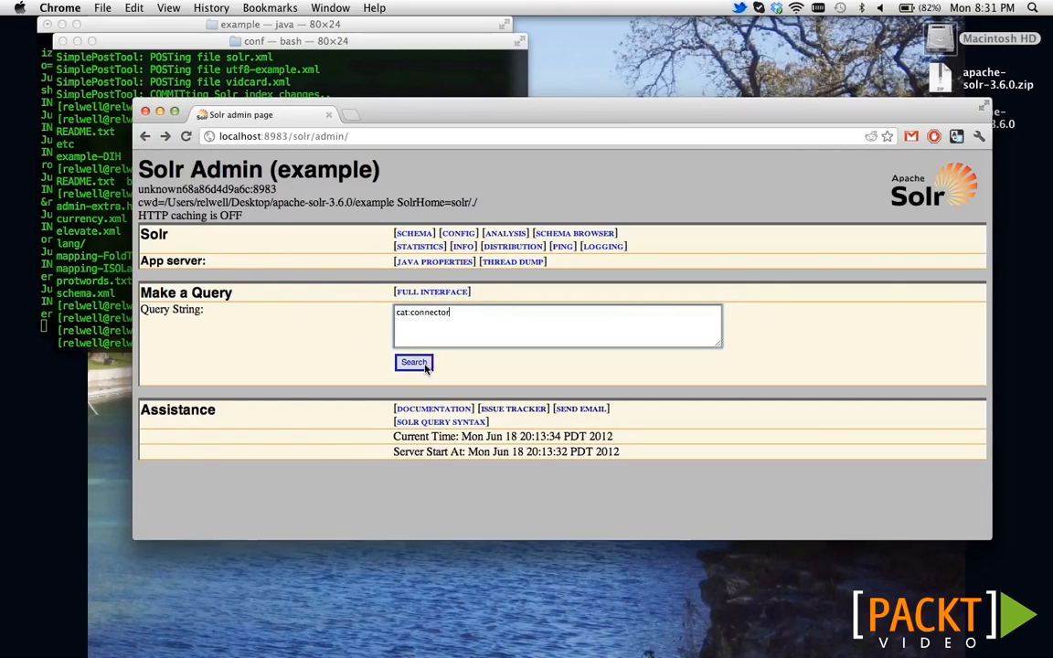
left_click(413, 362)
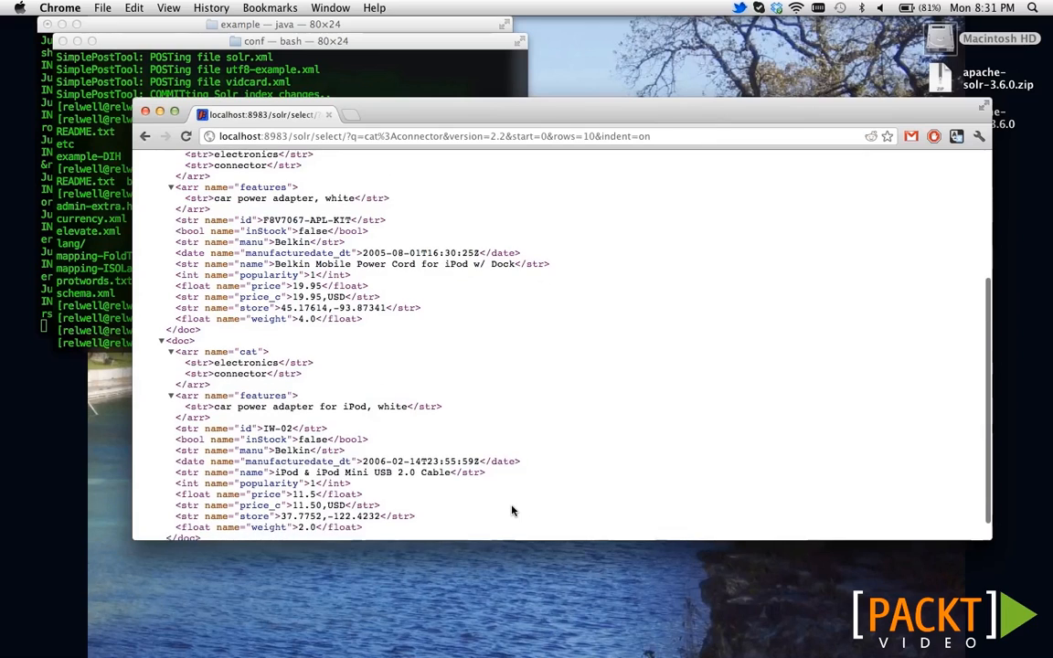
scroll("down", 3)
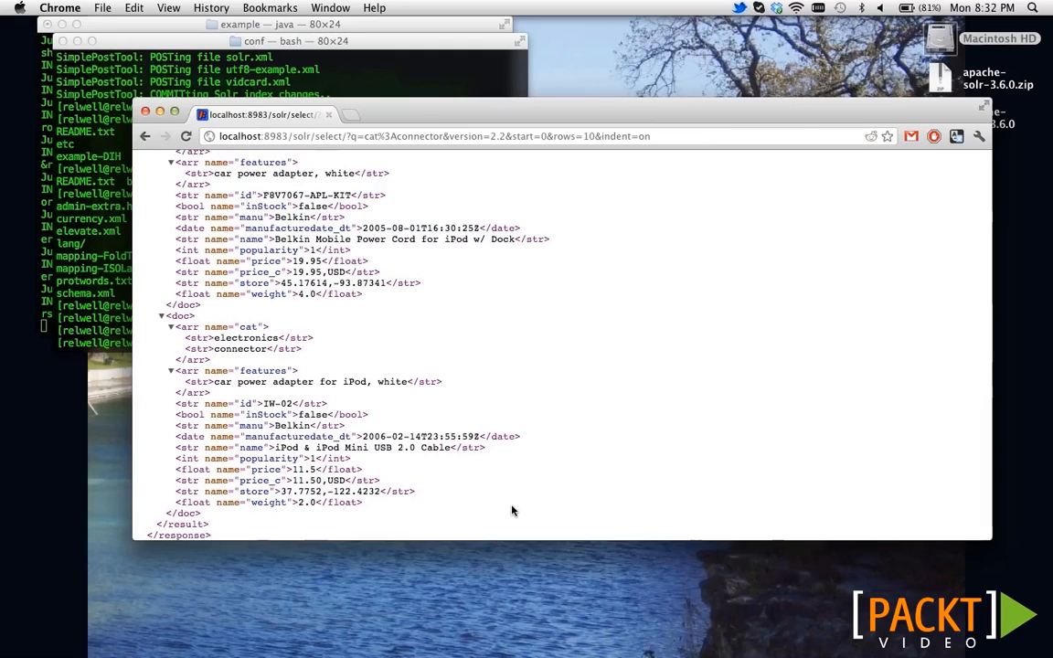
mouse_move(487, 350)
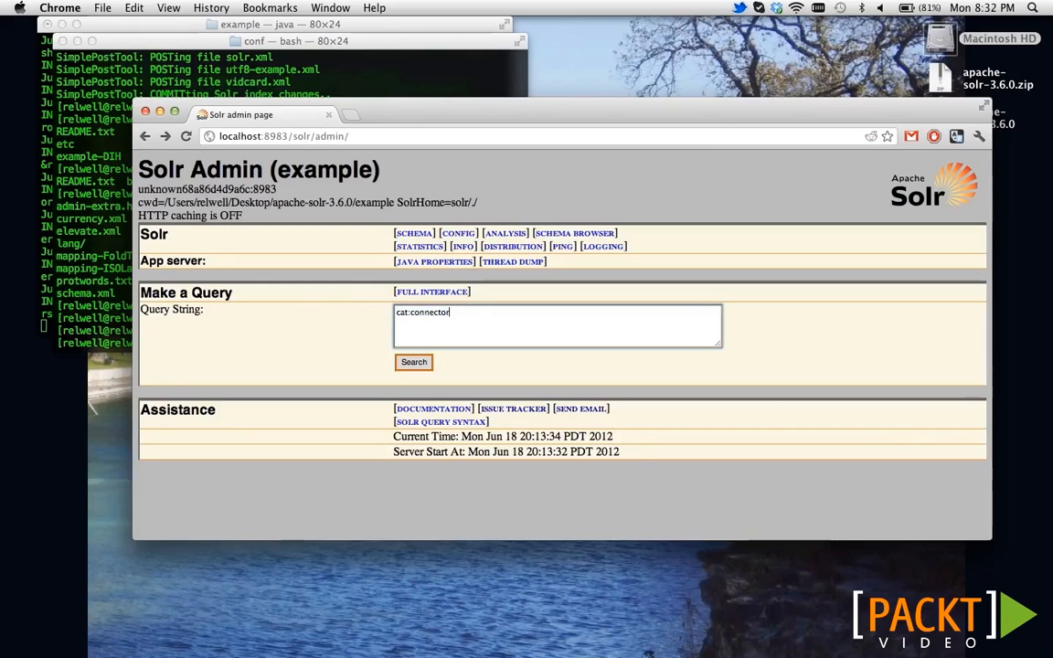
Run cat:connector OR name:connector OR price:60 and review the two Belkin results.
type("OR")
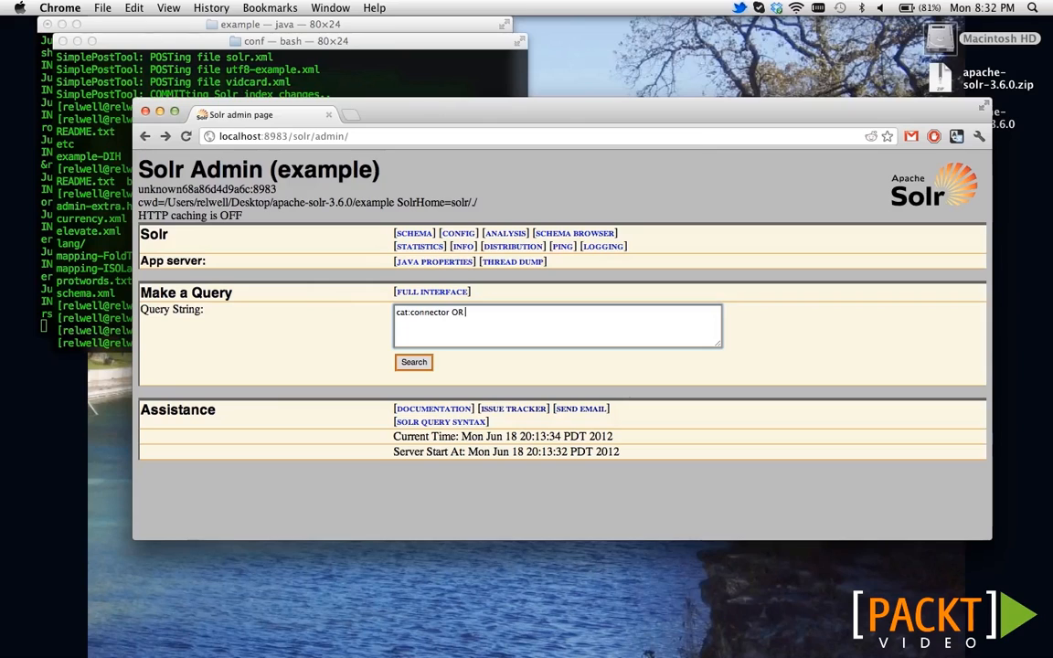
type("name:connector OR")
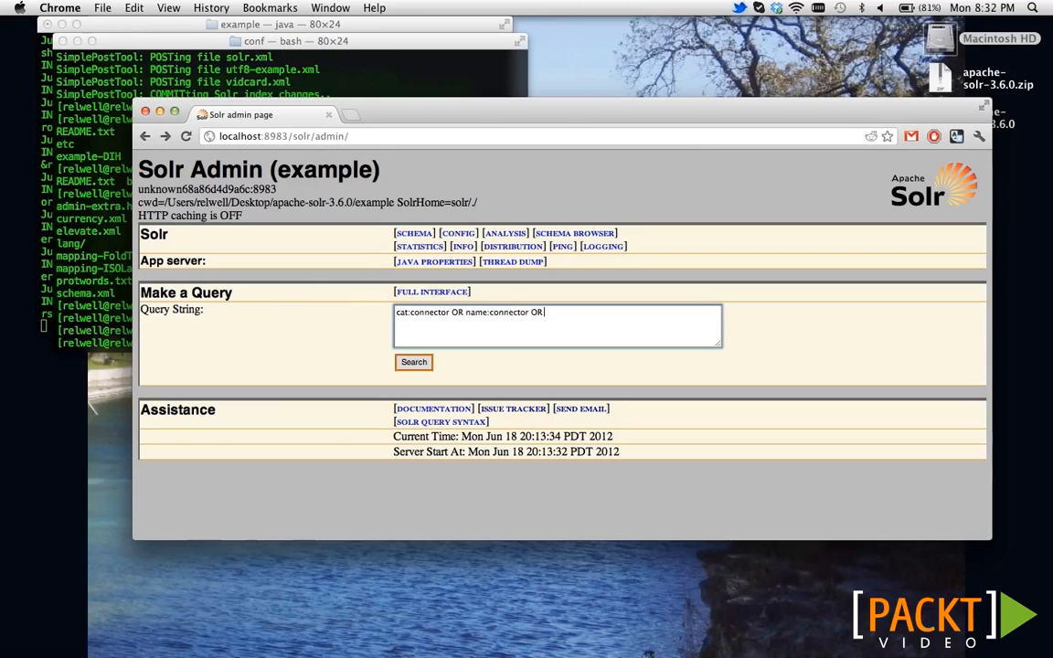
type("price")
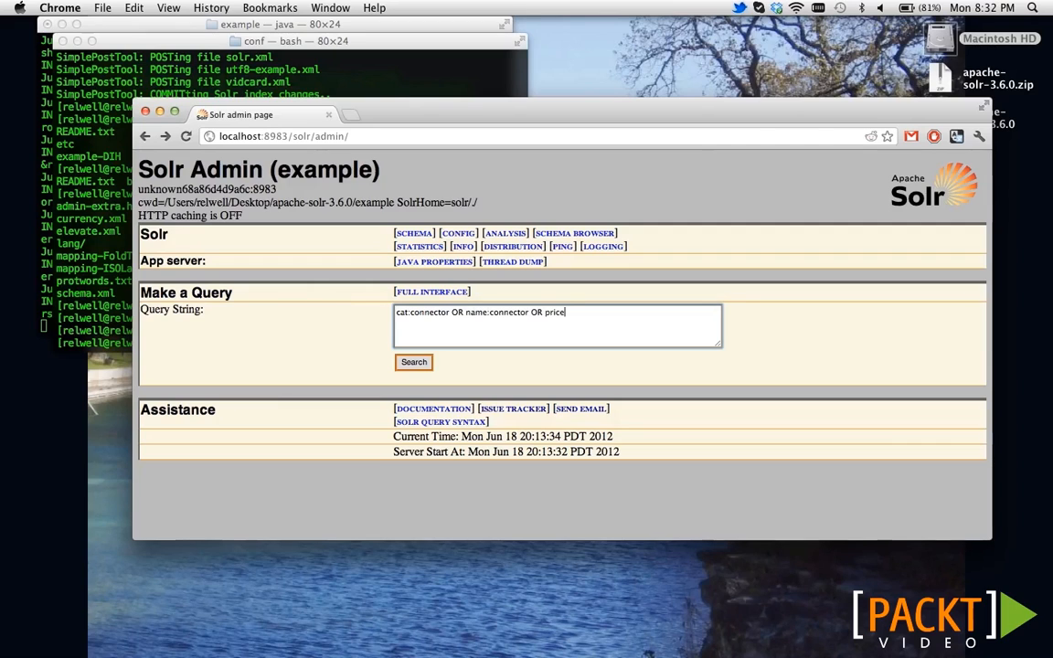
type(":6")
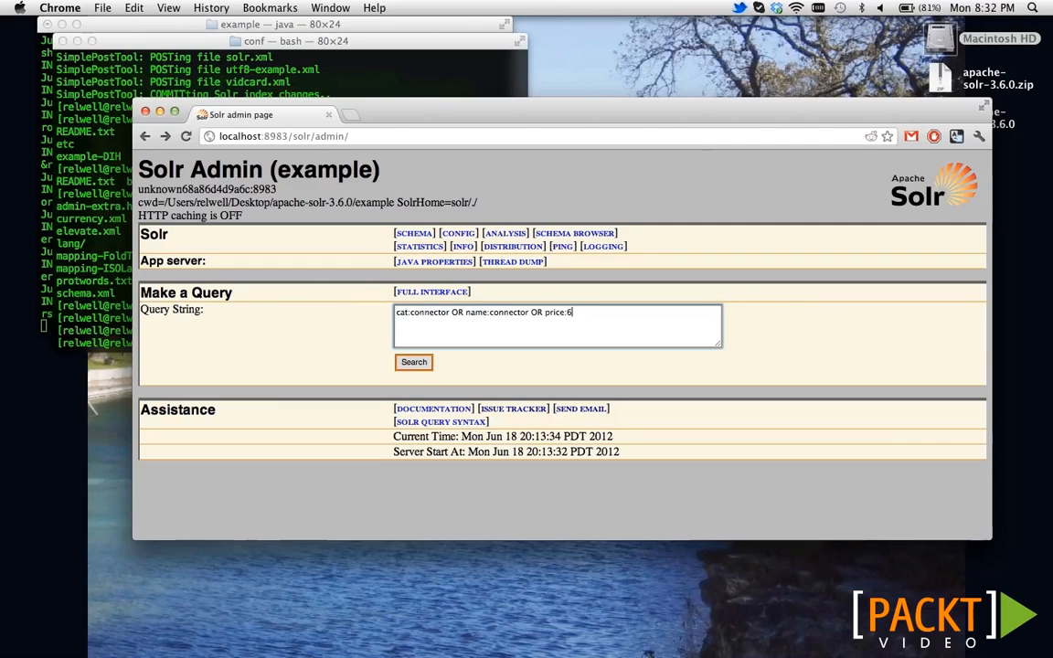
left_click(413, 362)
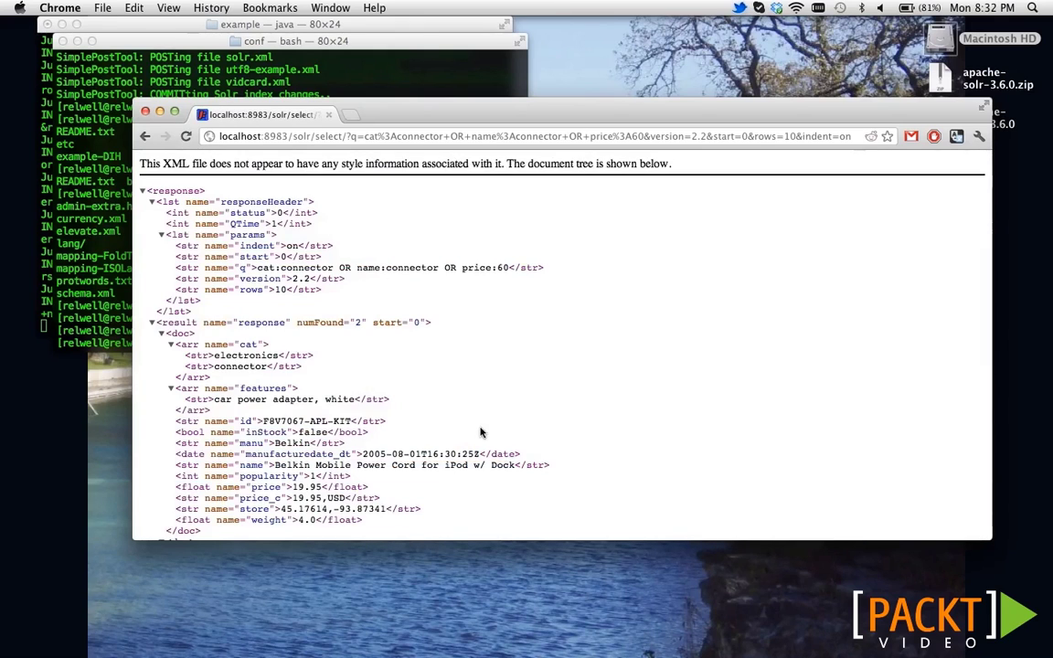
scroll("down", 3)
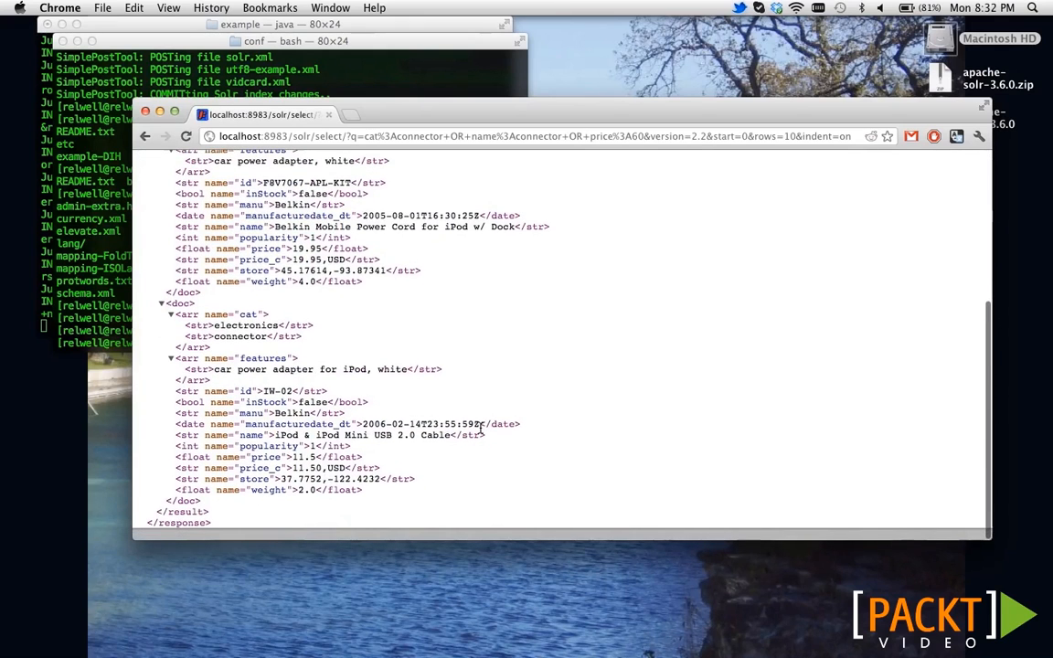
scroll("up", 3)
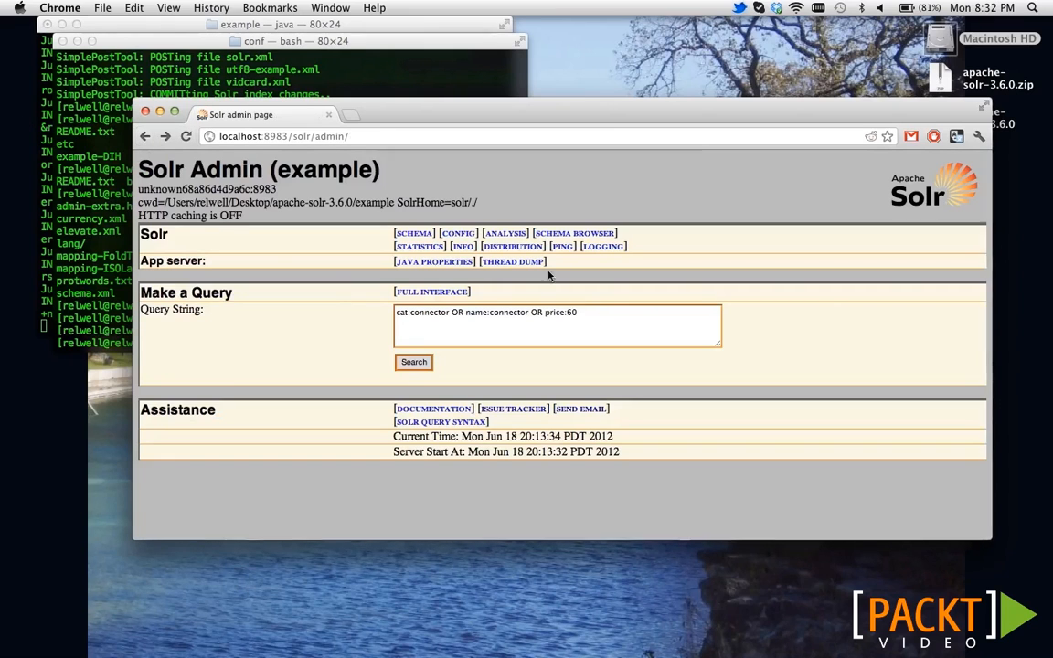
Replace the query with price:[0 TO 100] and review the seven matching documents.
triple_click(558, 312)
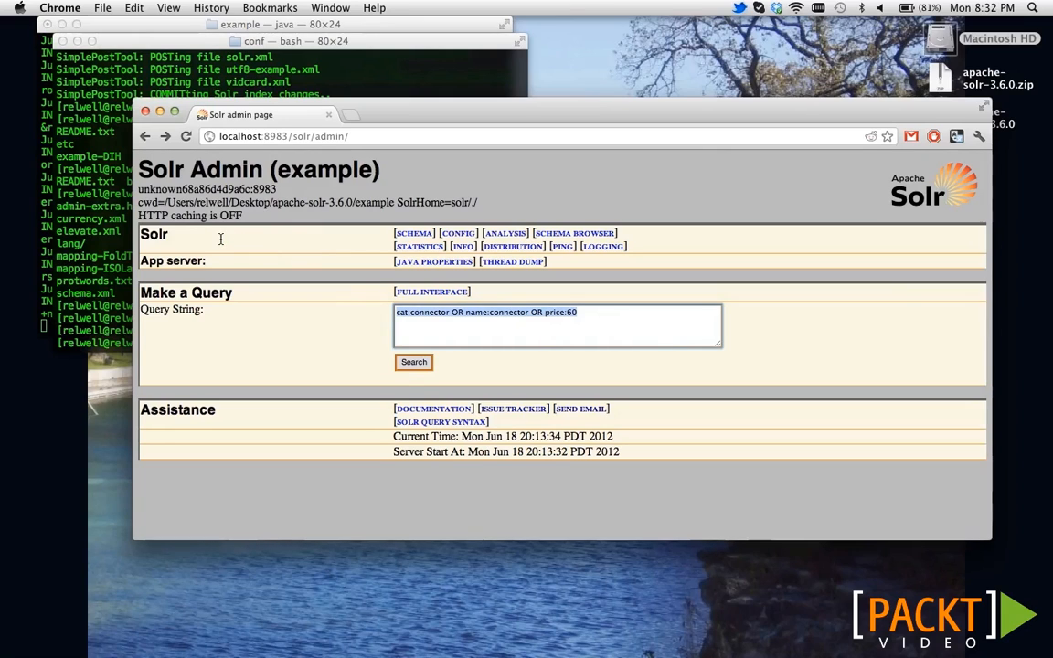
type("price")
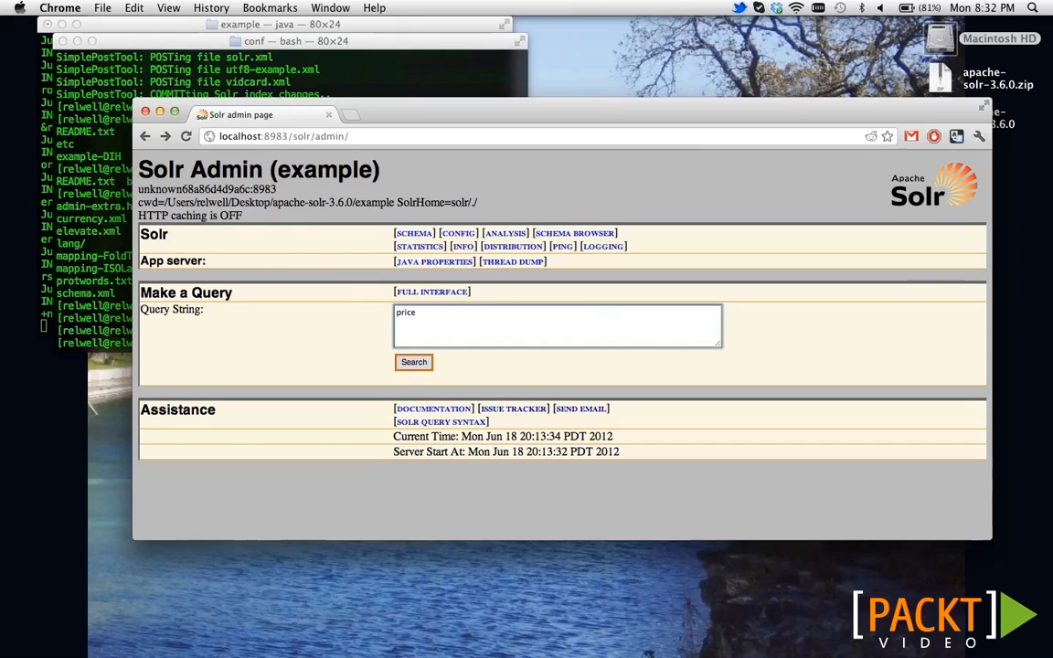
type(":[0")
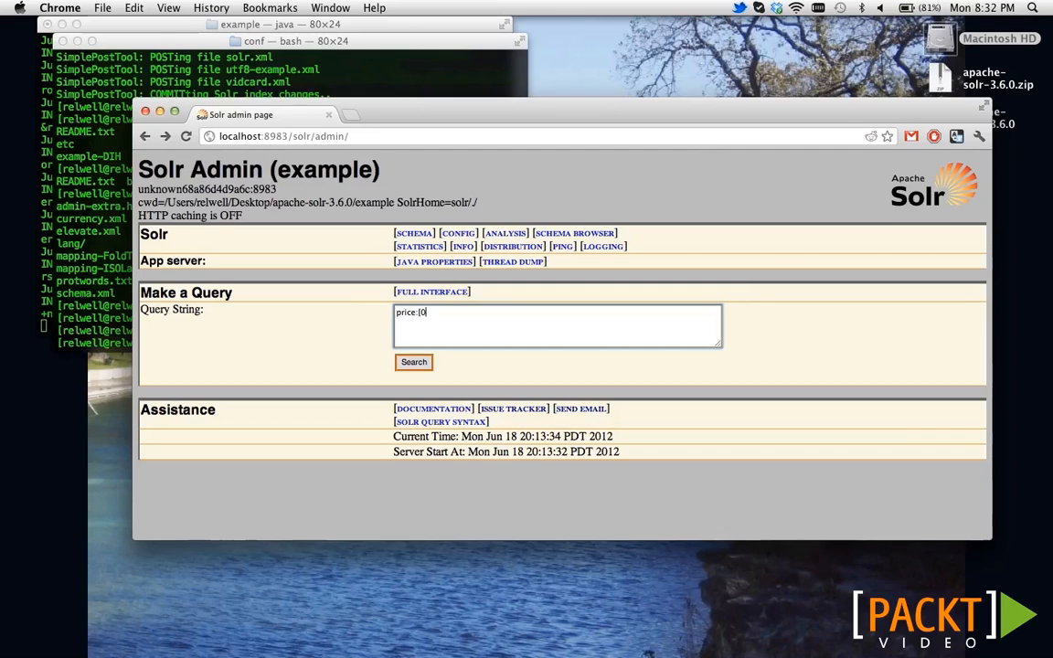
type("TO 100]")
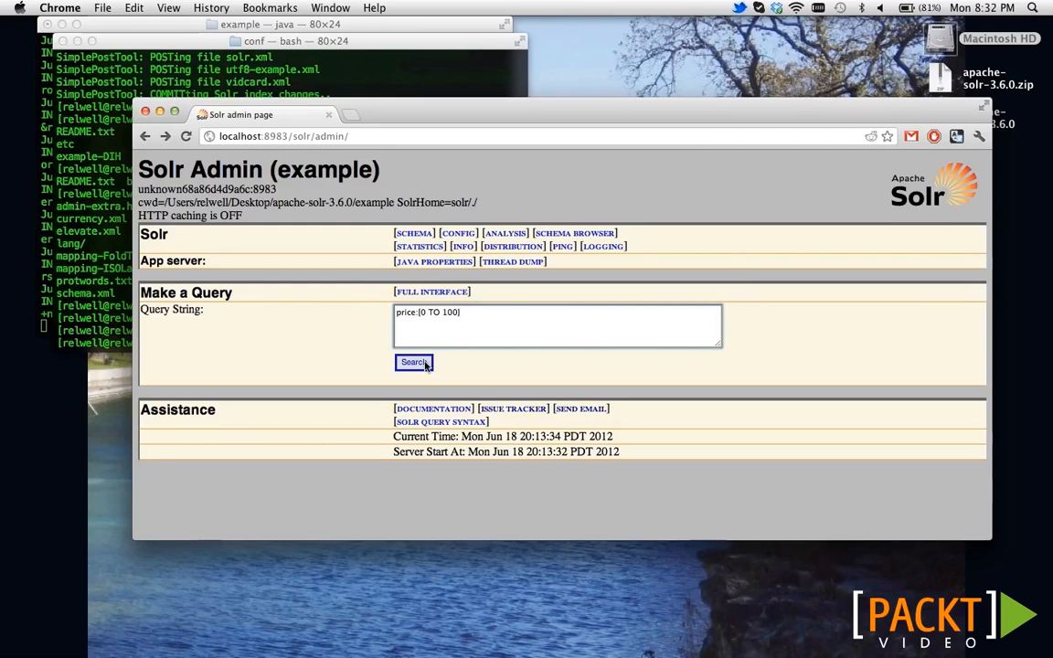
left_click(412, 362)
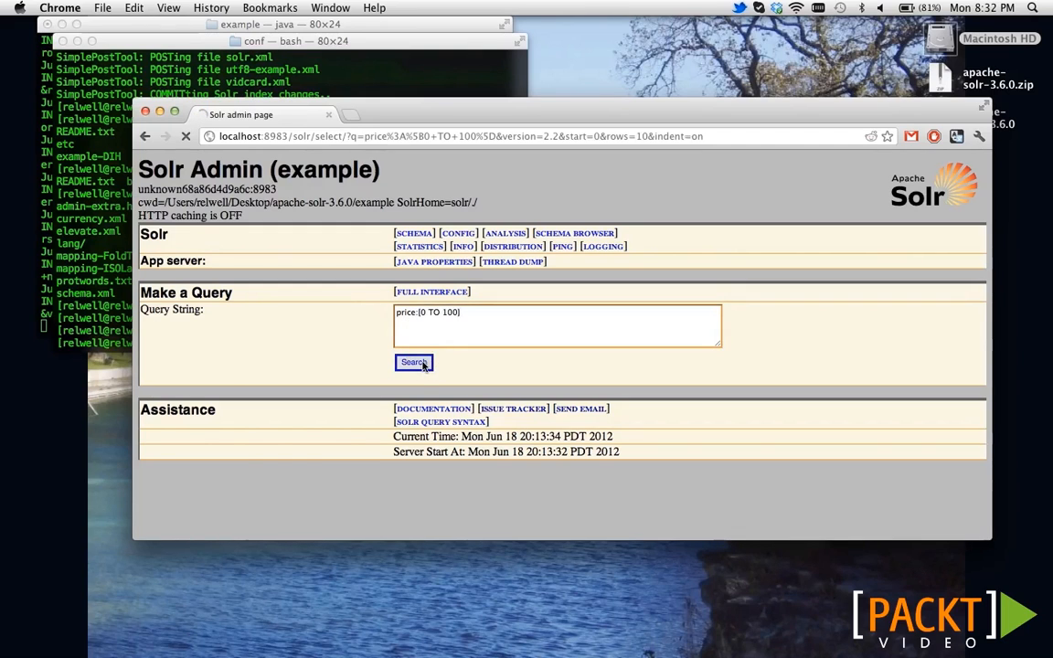
left_click(413, 362)
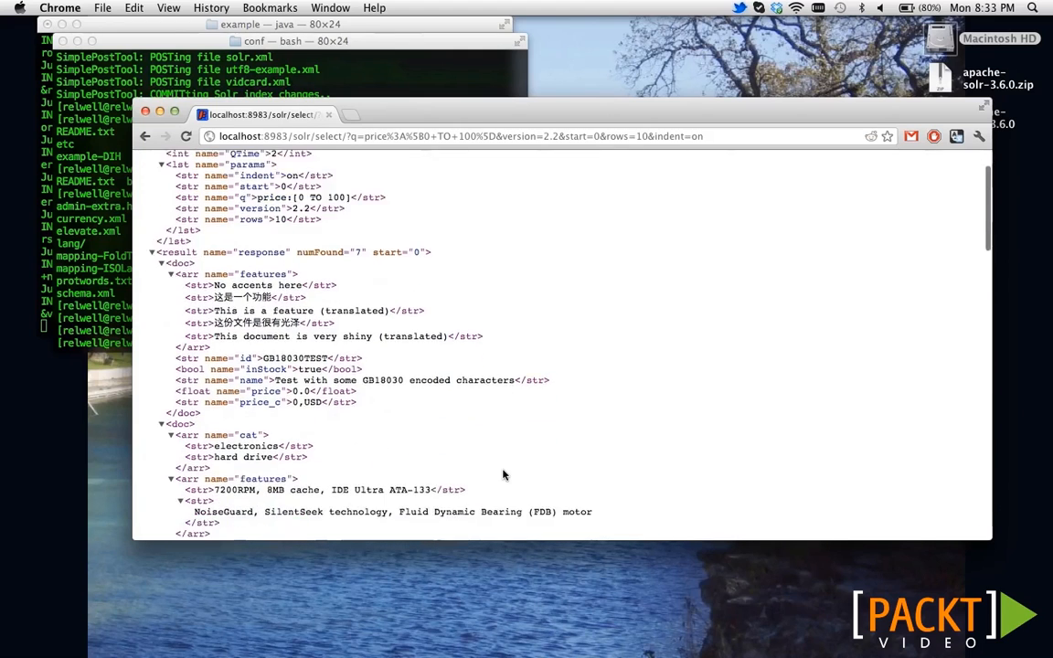
scroll("down", 3)
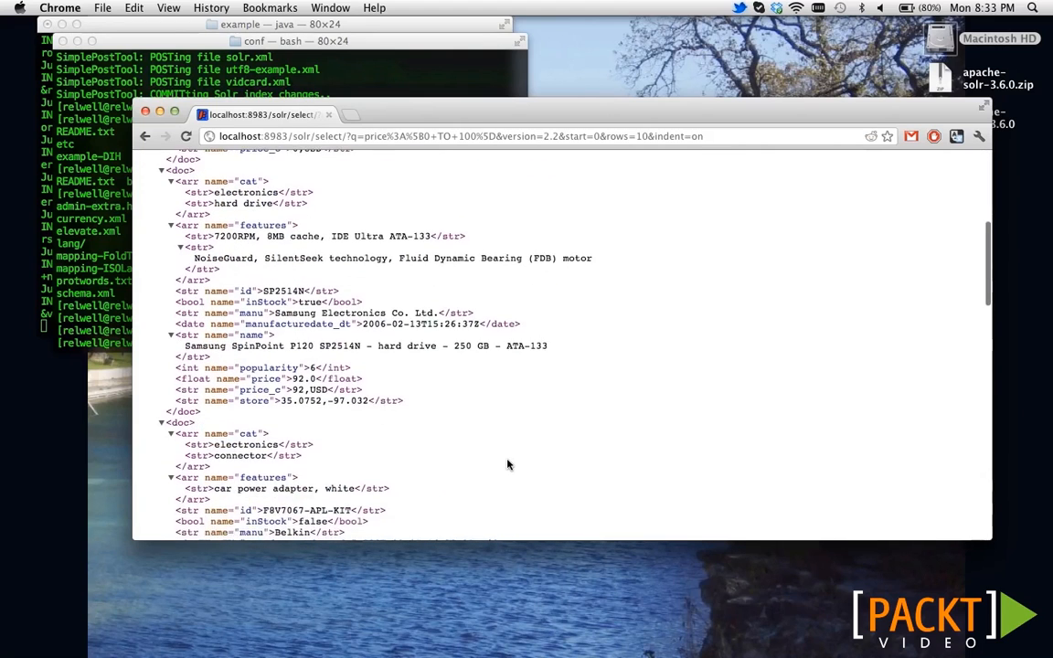
scroll("down", 3)
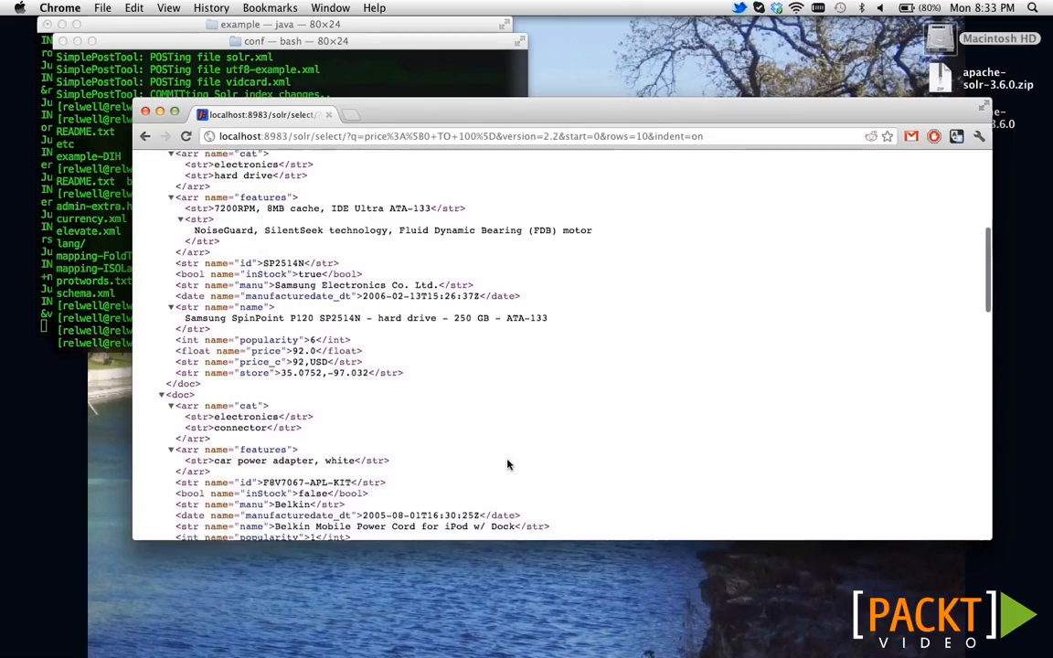
scroll("down", 3)
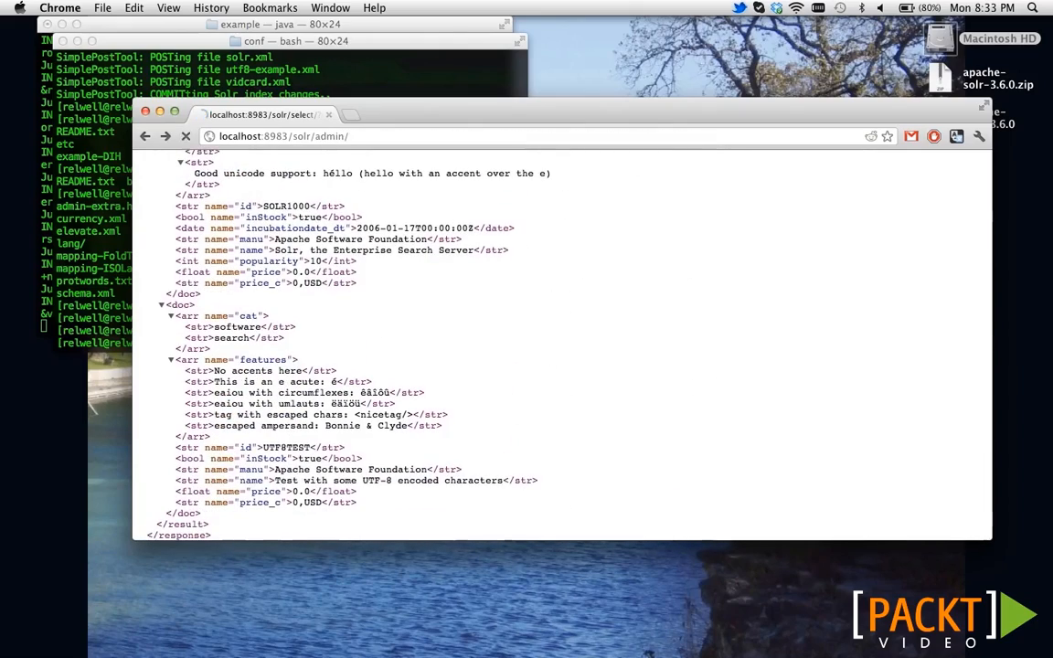
Return to the query page and run the narrower price:[0 TO 50] query.
left_click(144, 136)
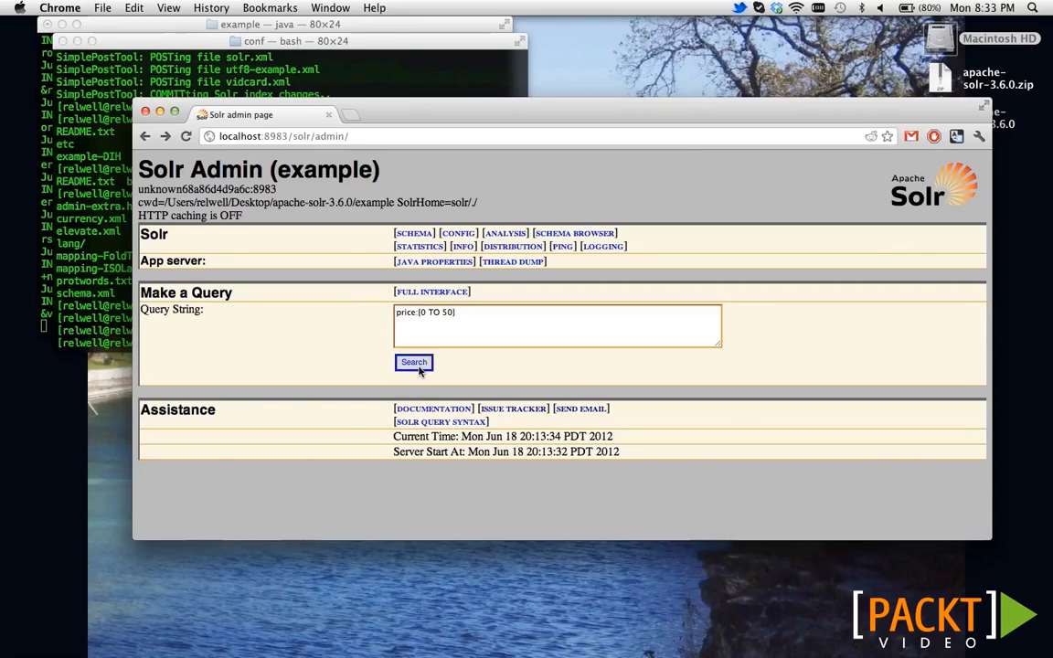
left_click(414, 362)
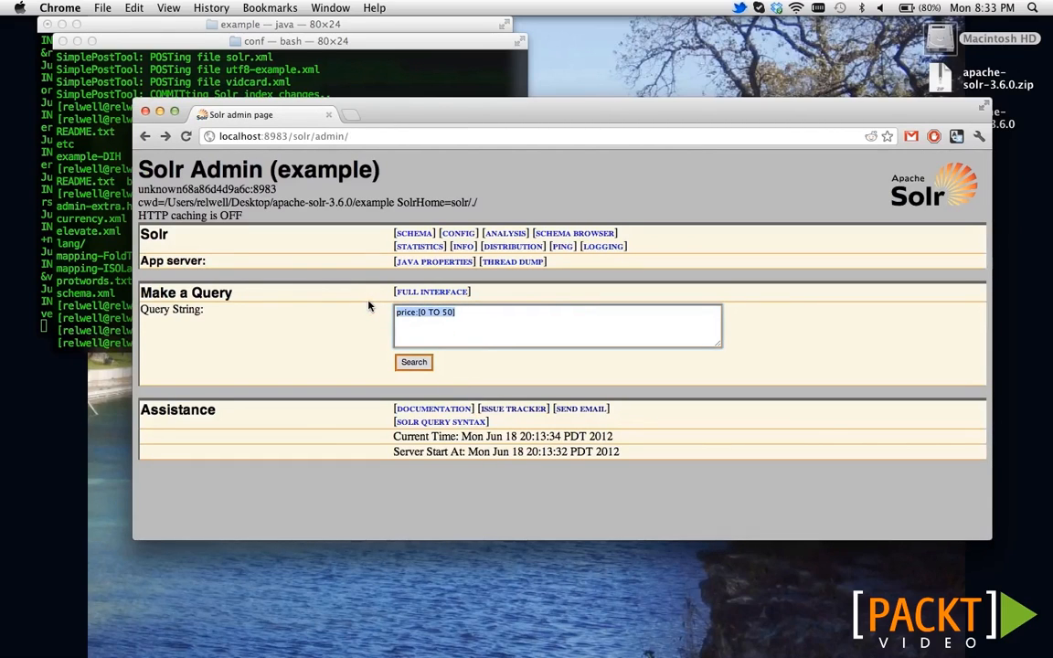
Run the grouped category query cat:(hard drive).
type("cat:")
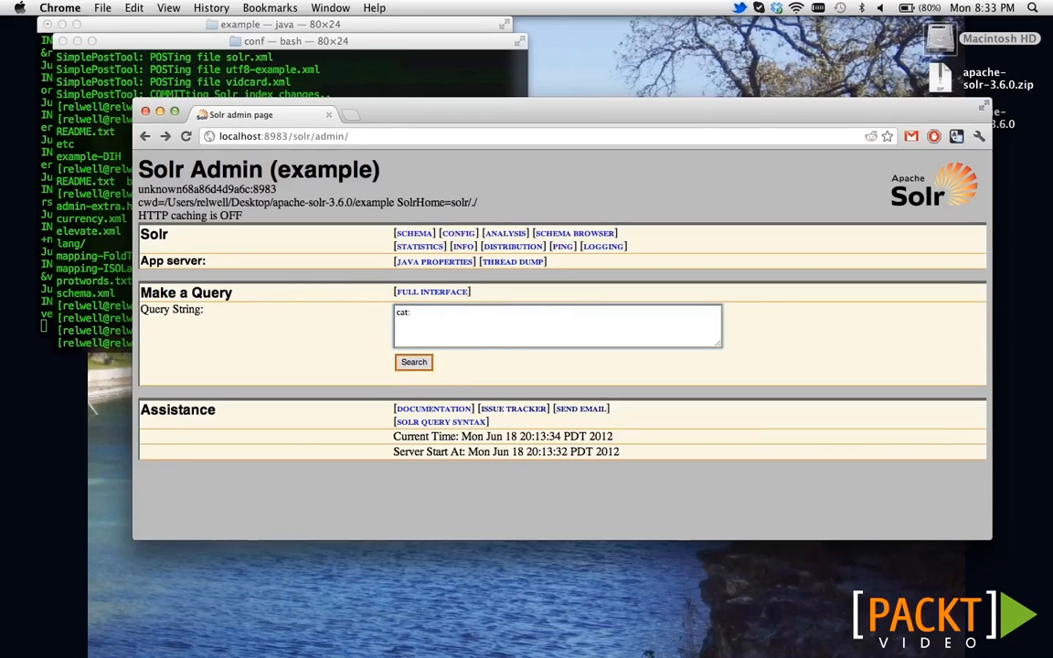
type("(hard dri")
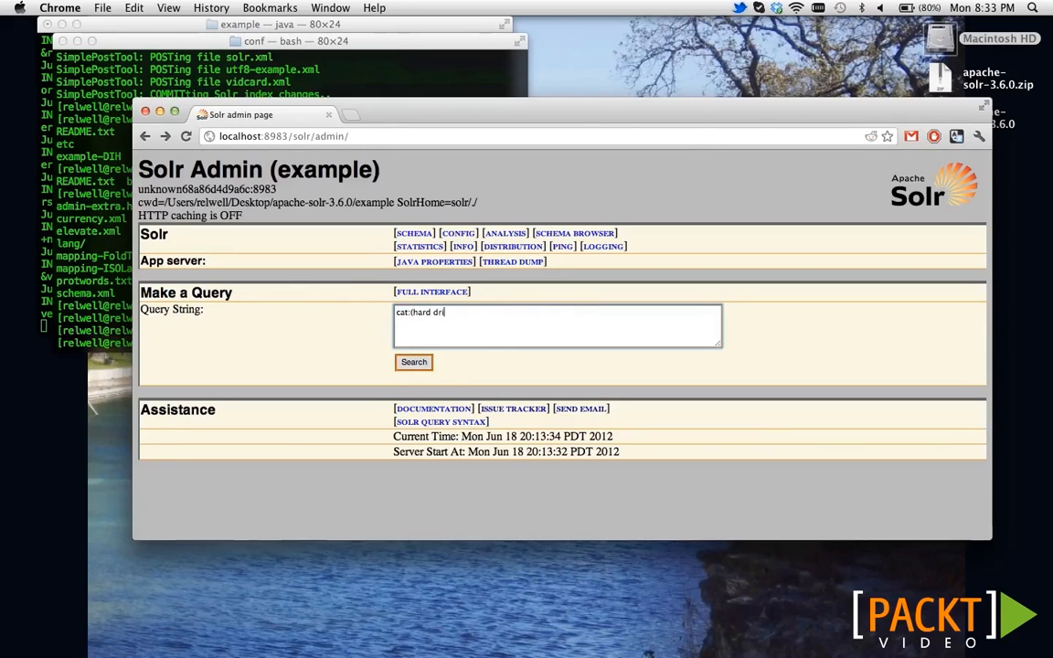
type("ve)")
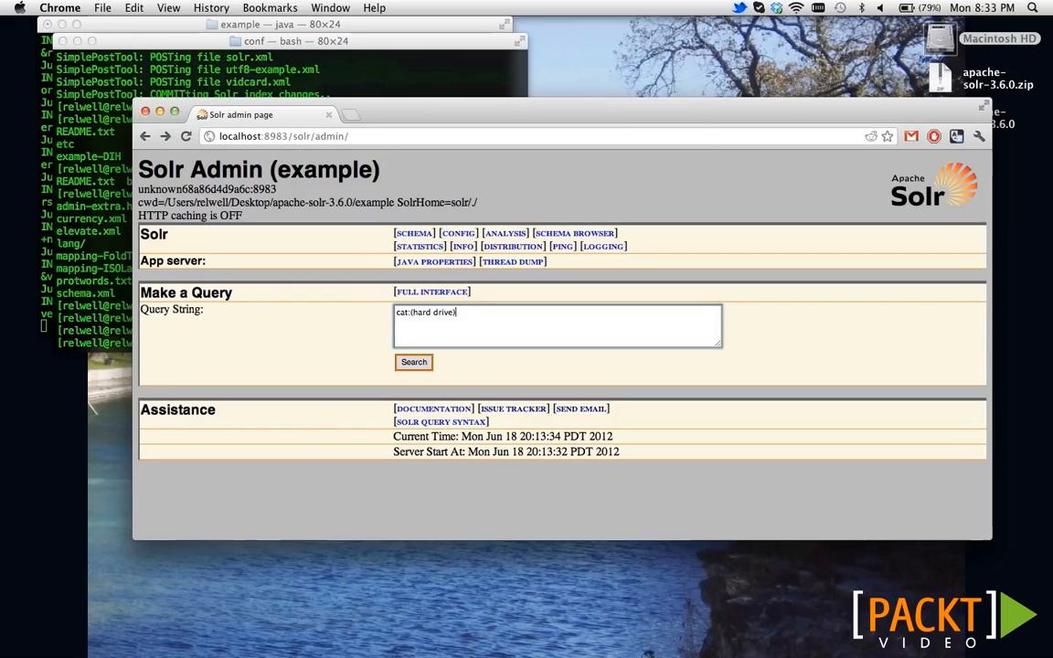
left_click(413, 362)
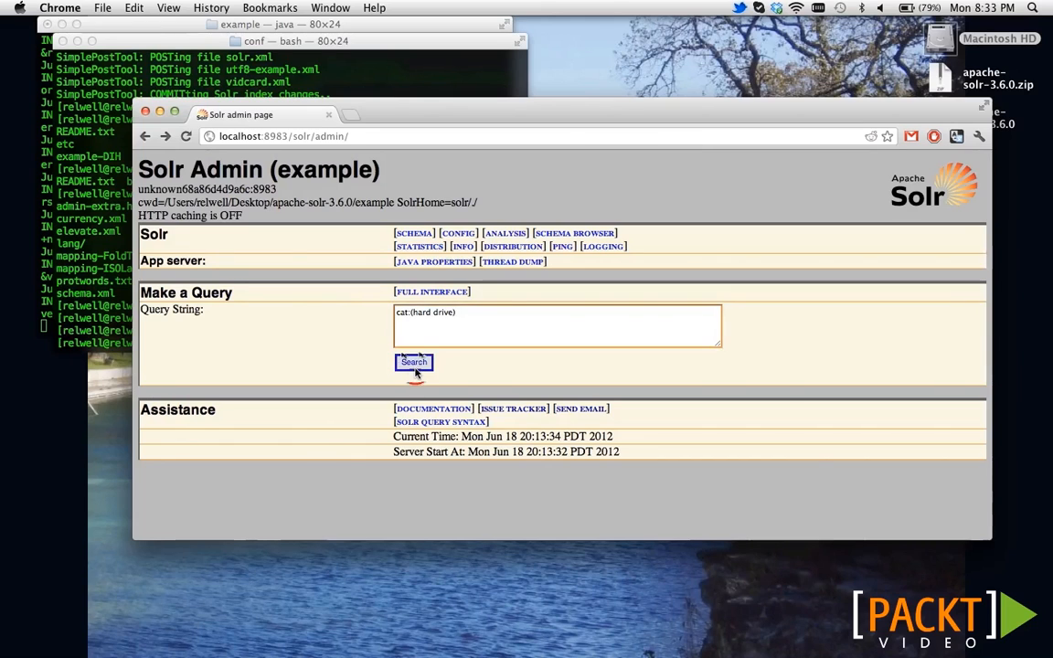
Run the phrase query cat:"hard drive", returning two hard drive documents.
left_click(413, 361)
type("\"")
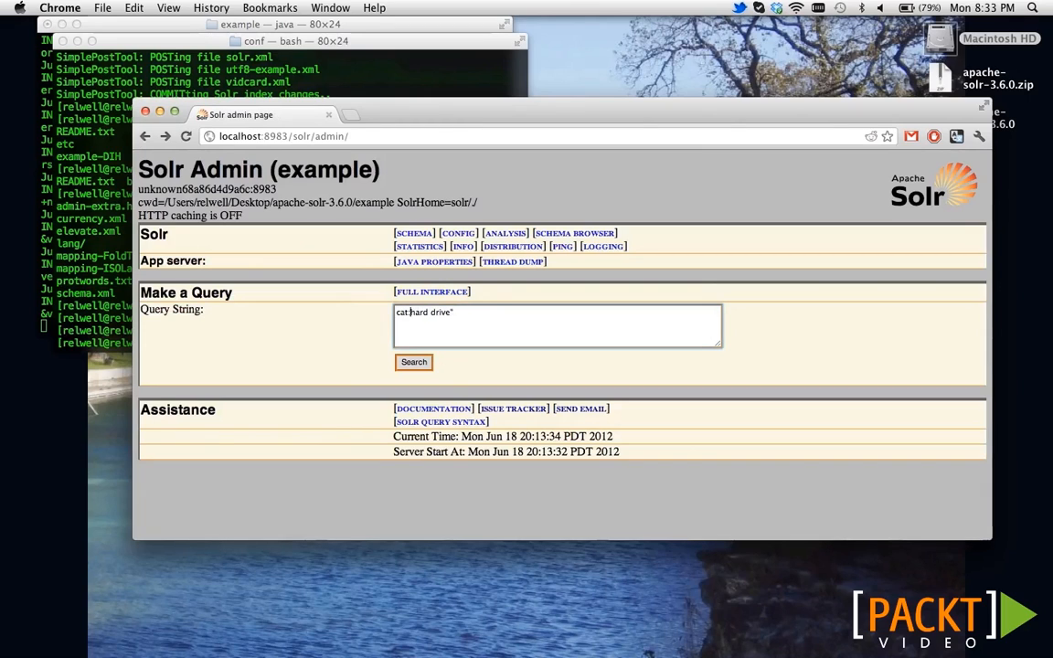
left_click(413, 362)
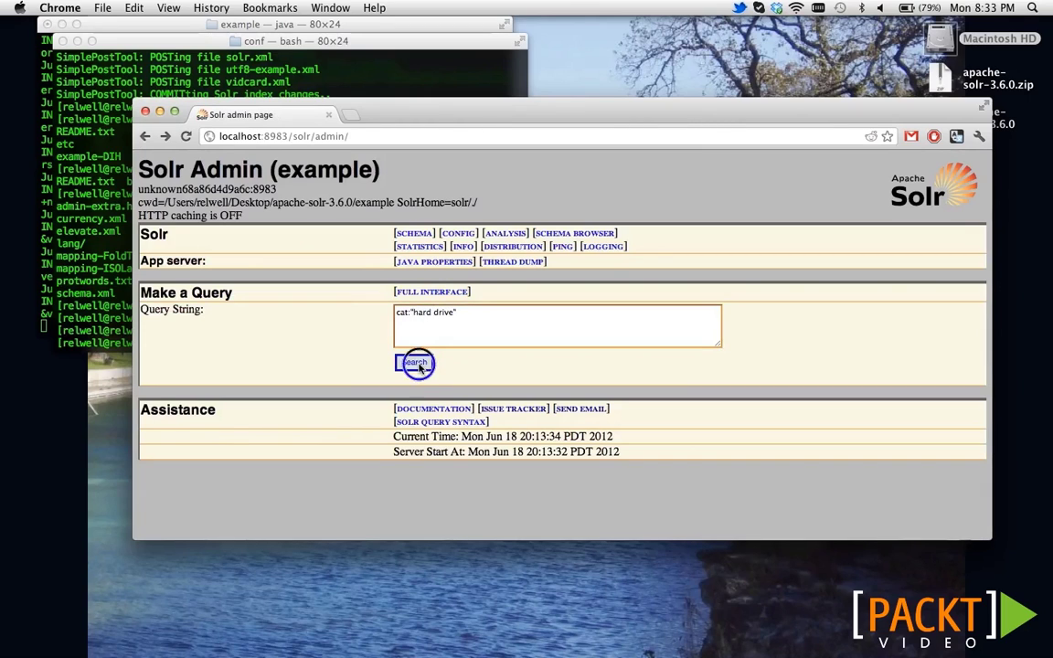
left_click(415, 363)
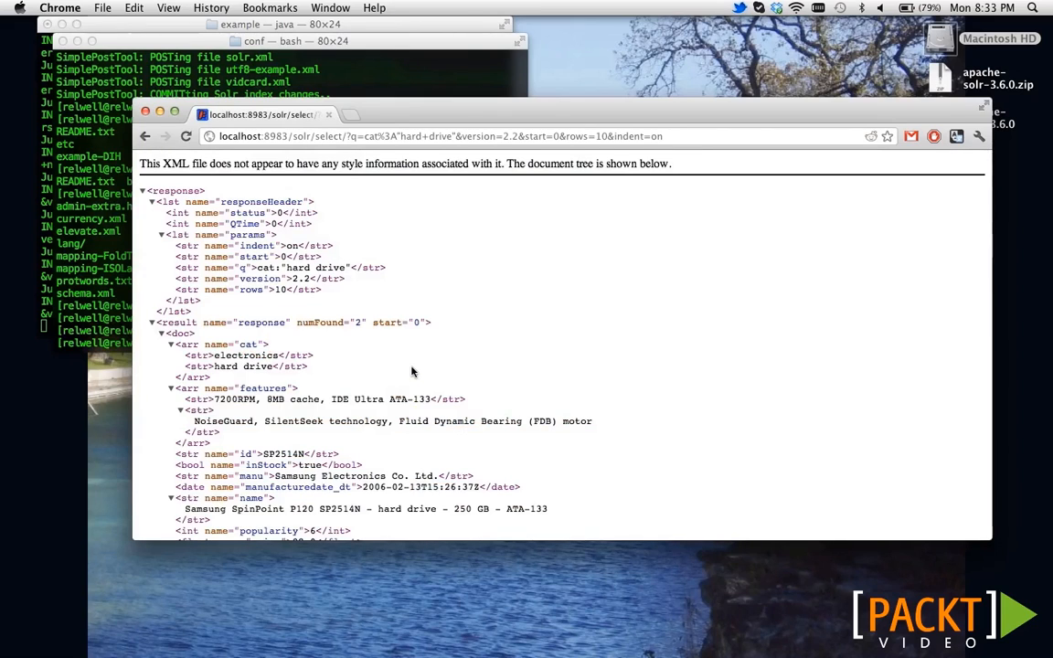
mouse_move(490, 402)
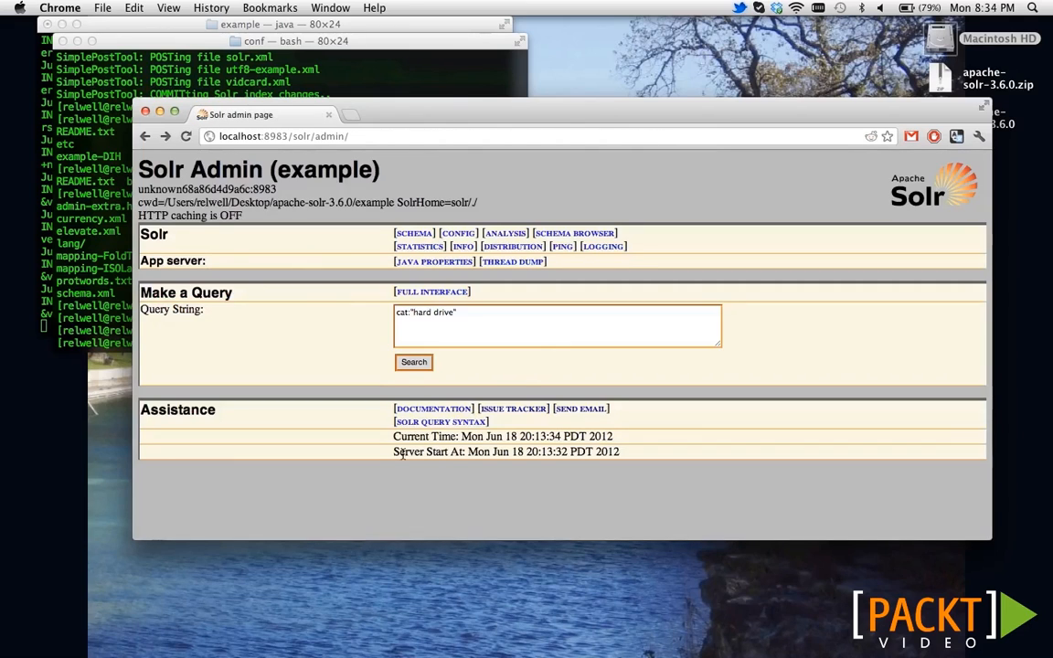
Run cat:"hard drive" OR name:ipod, review the five results, and go back.
type("OR ca")
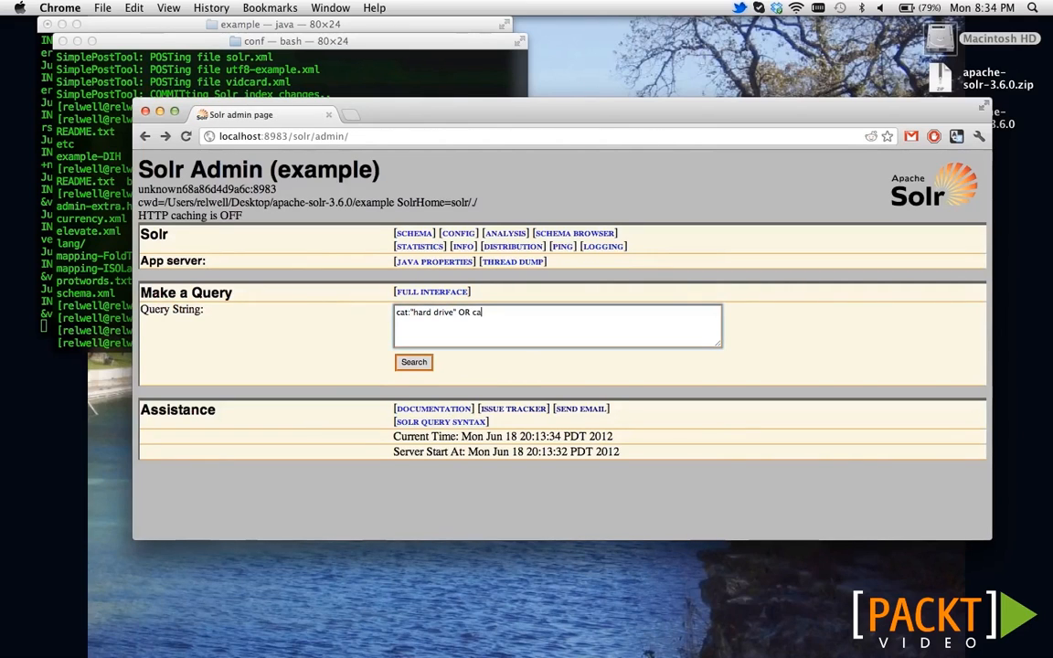
type("t:ipod")
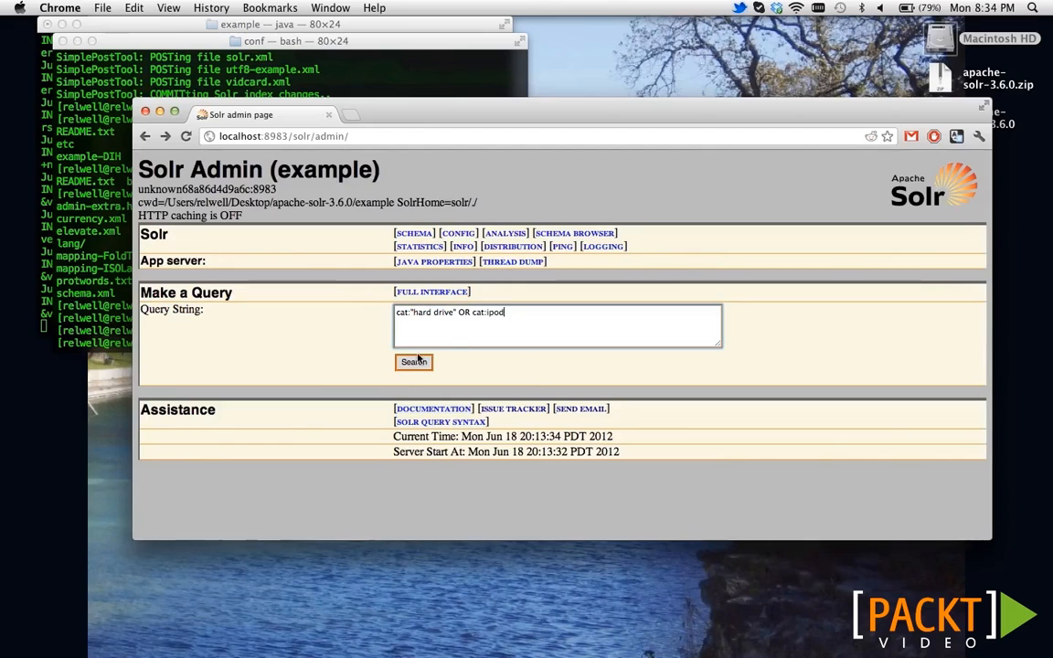
type("name:ipod")
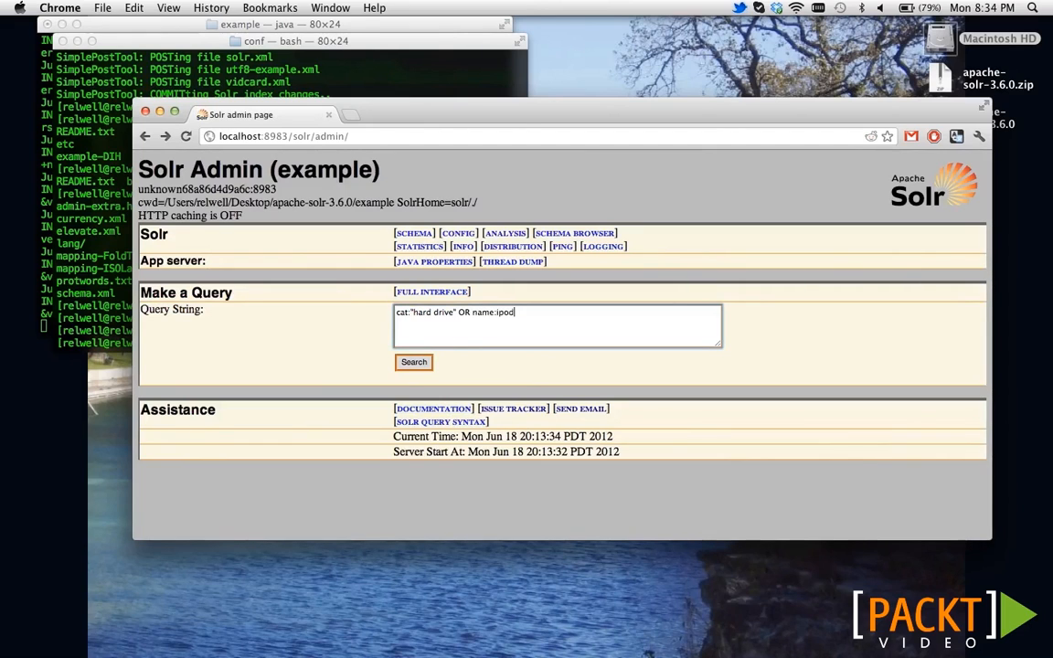
left_click(413, 362)
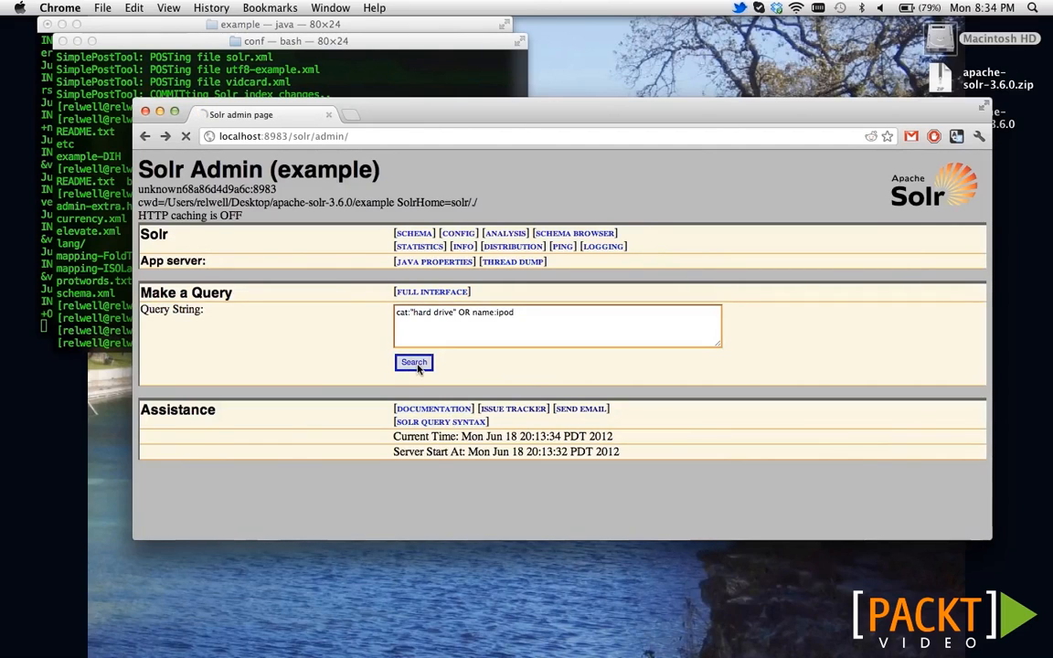
left_click(413, 362)
type("ipod")
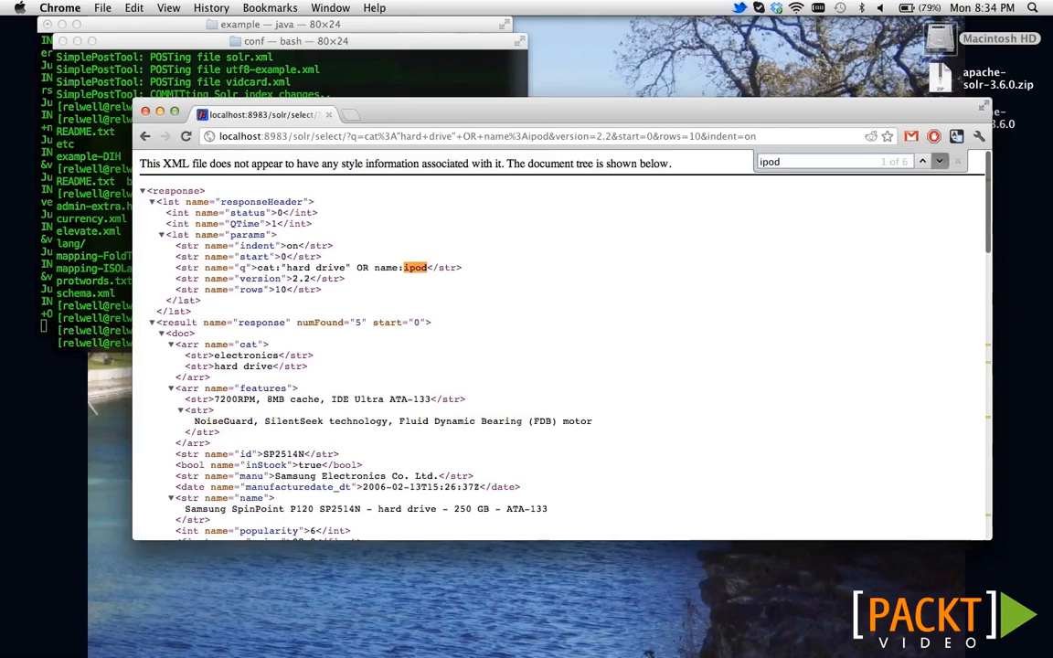
scroll("down", 3)
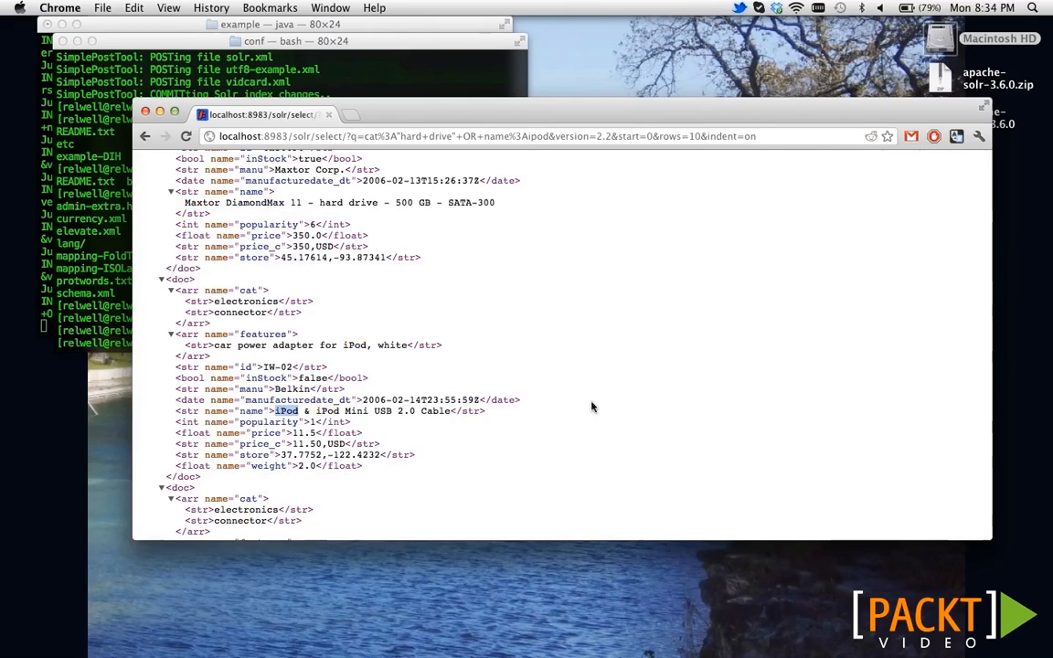
scroll("up", 3)
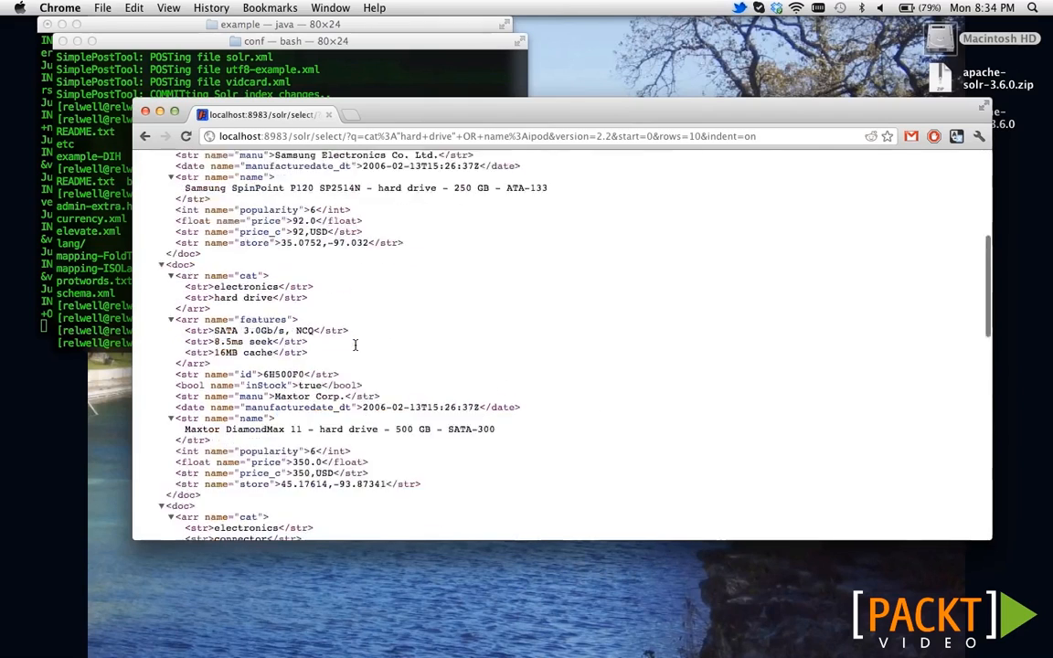
scroll("down", 3)
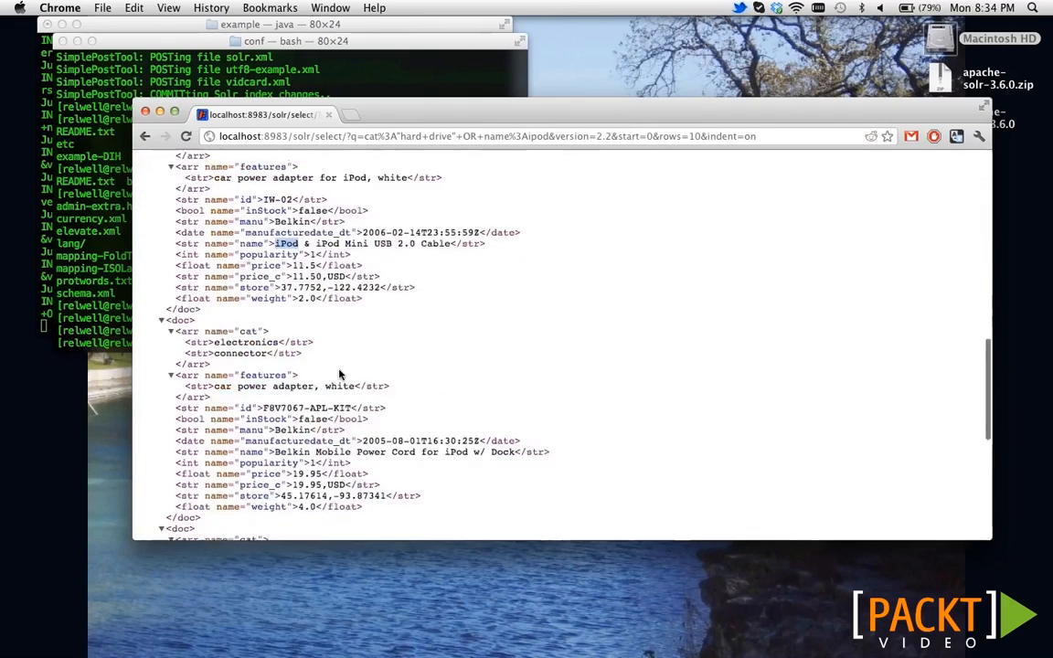
scroll("down", 3)
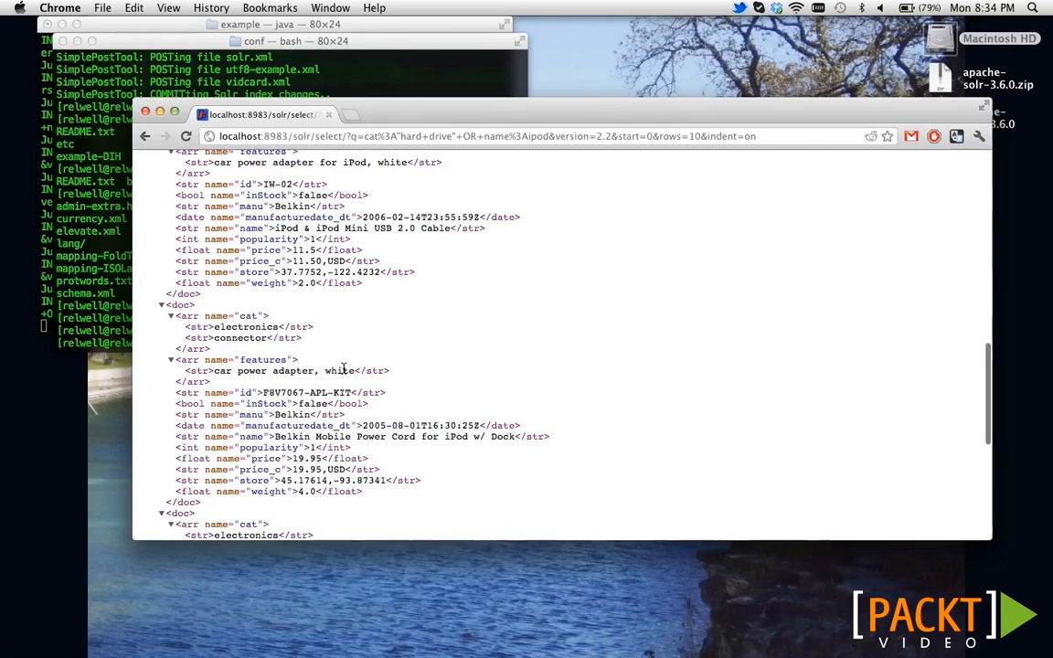
left_click(145, 135)
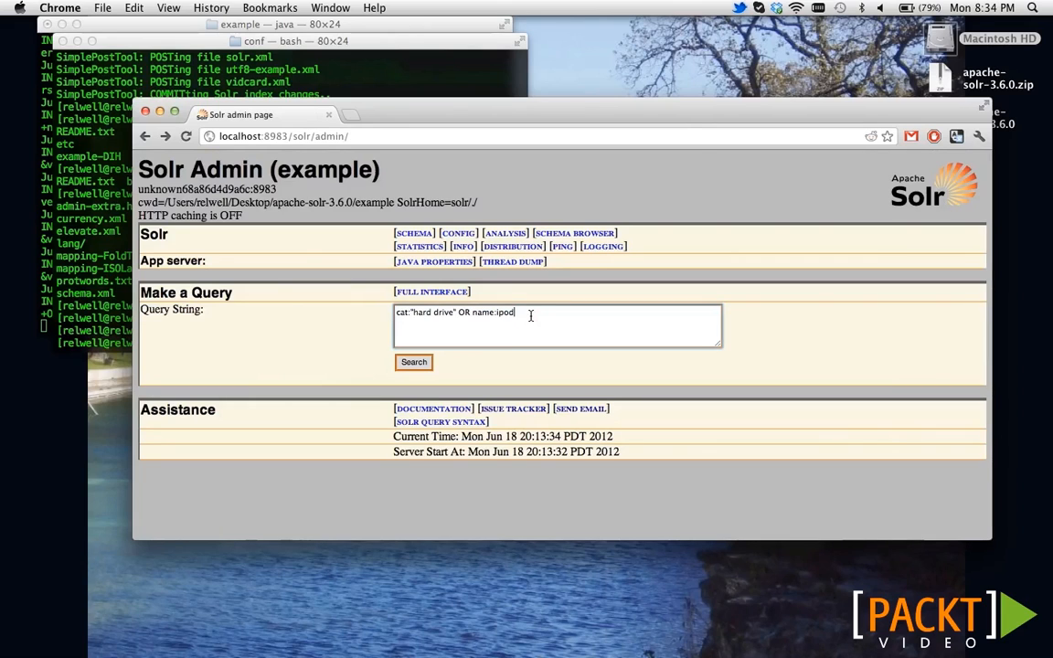
Run cat:"hard drive" OR name:ipod^10, review the five ranked results, and go back.
type("^10")
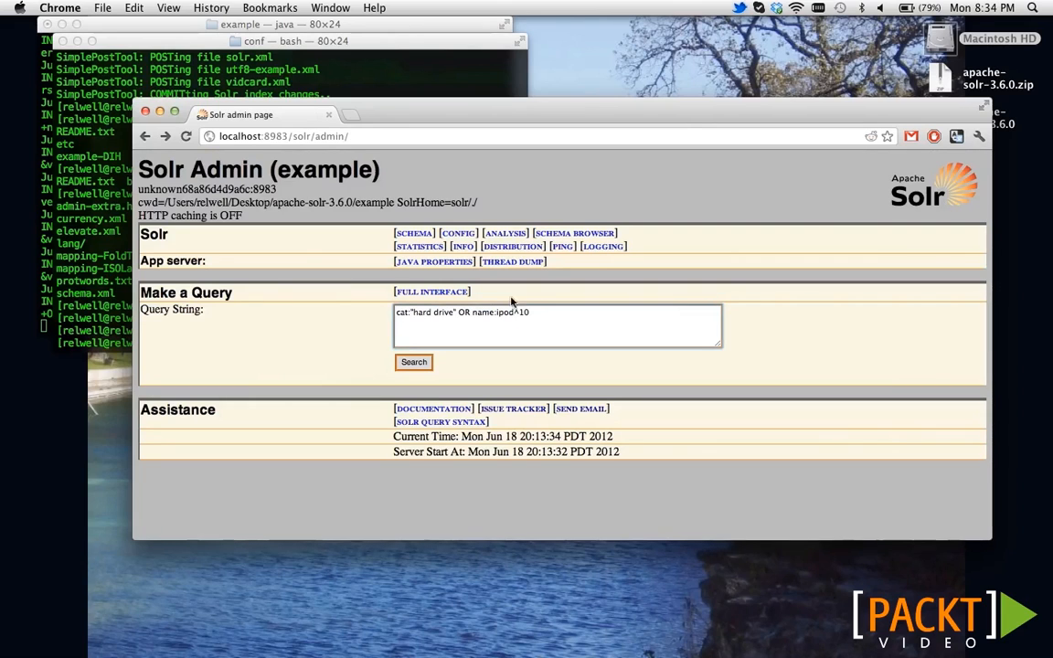
left_click(413, 362)
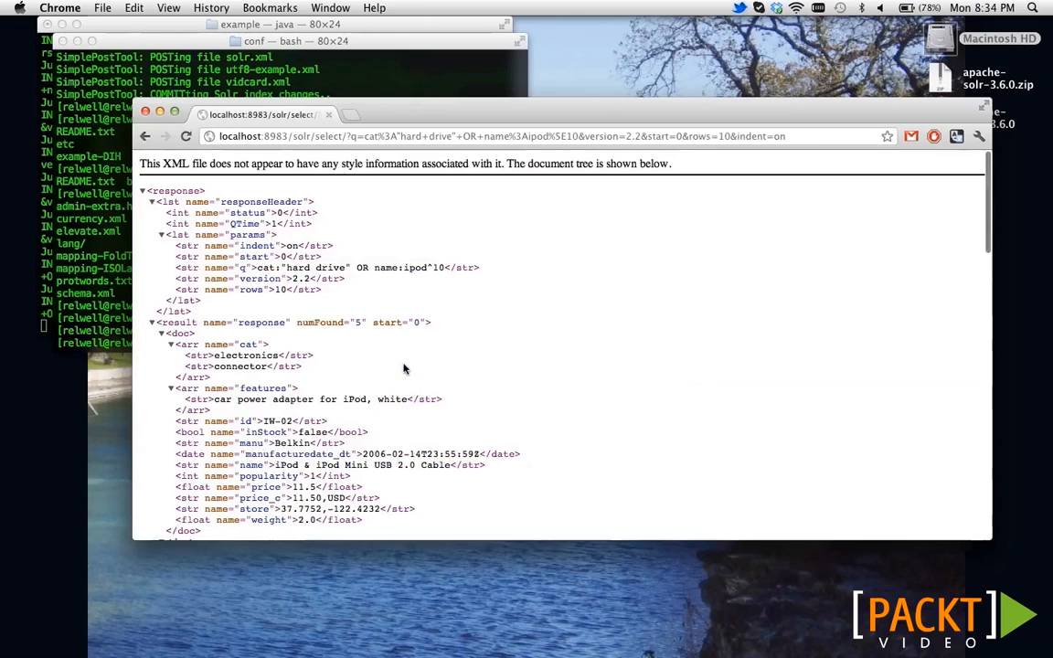
scroll("down", 3)
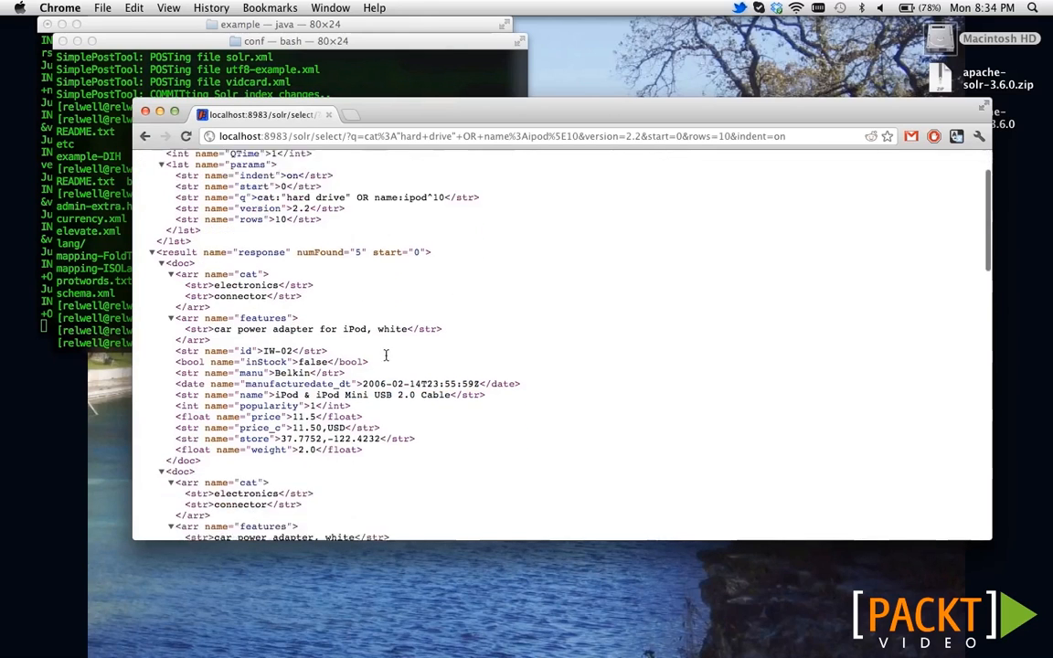
scroll("down", 3)
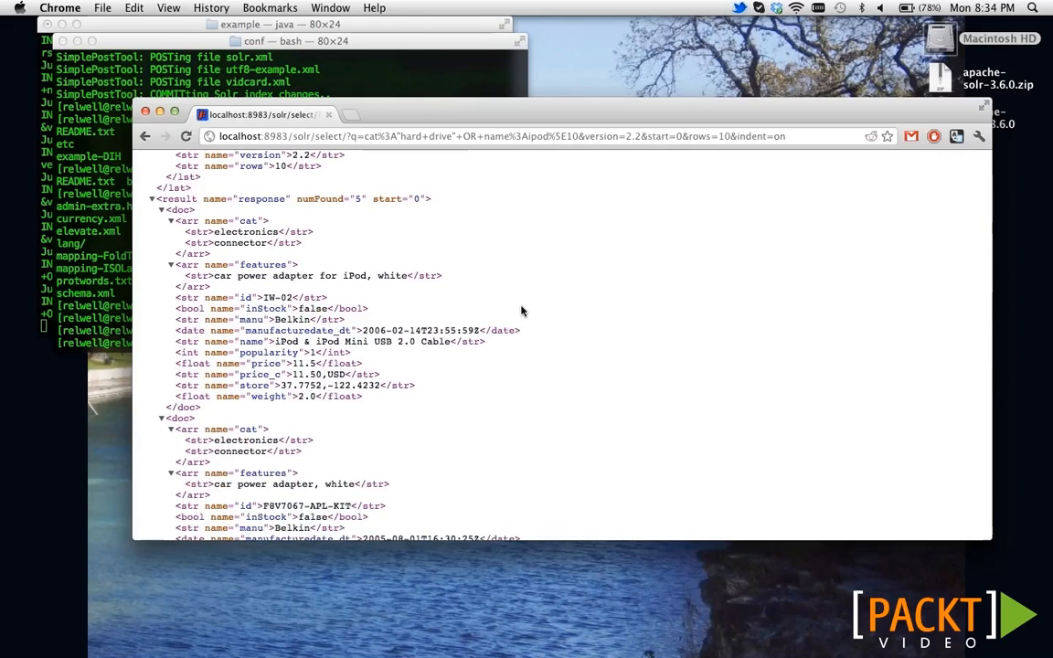
left_click(144, 137)
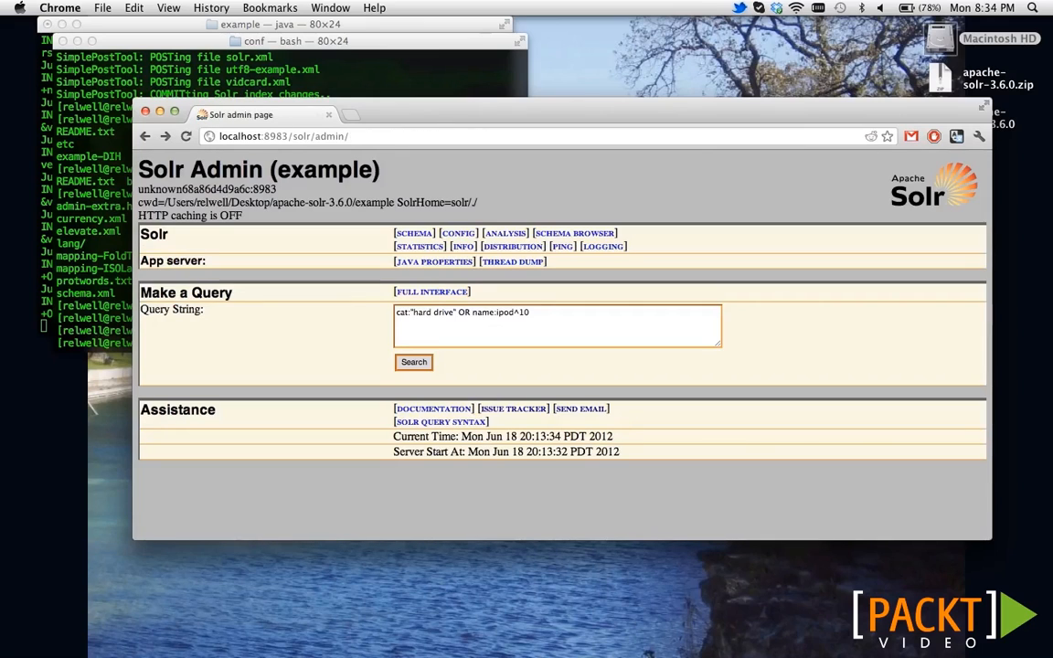
mouse_move(829, 307)
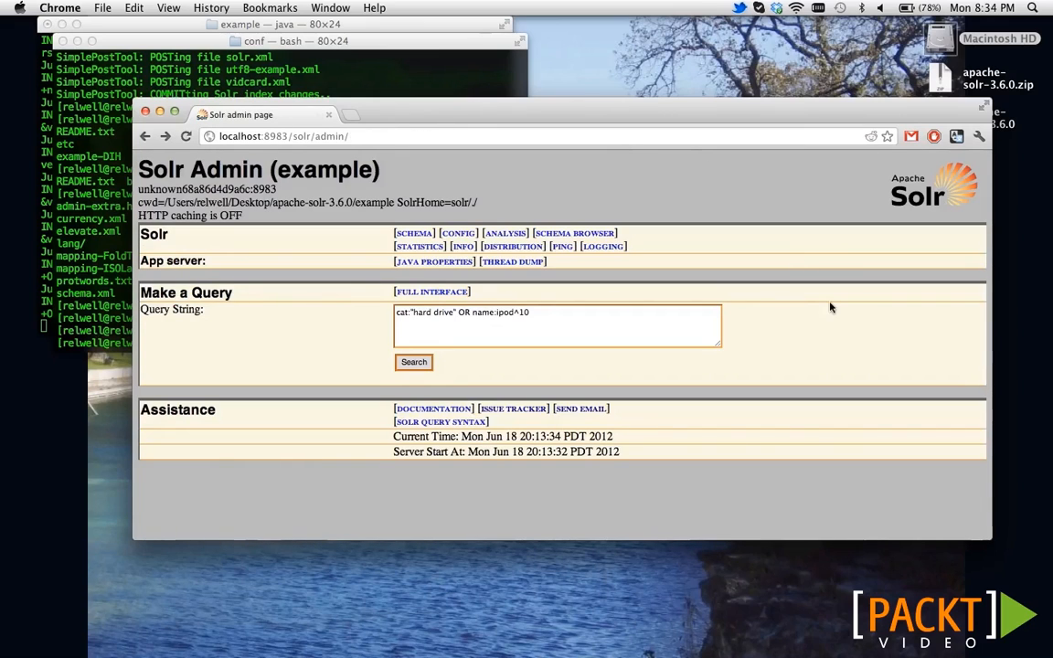
mouse_move(353, 340)
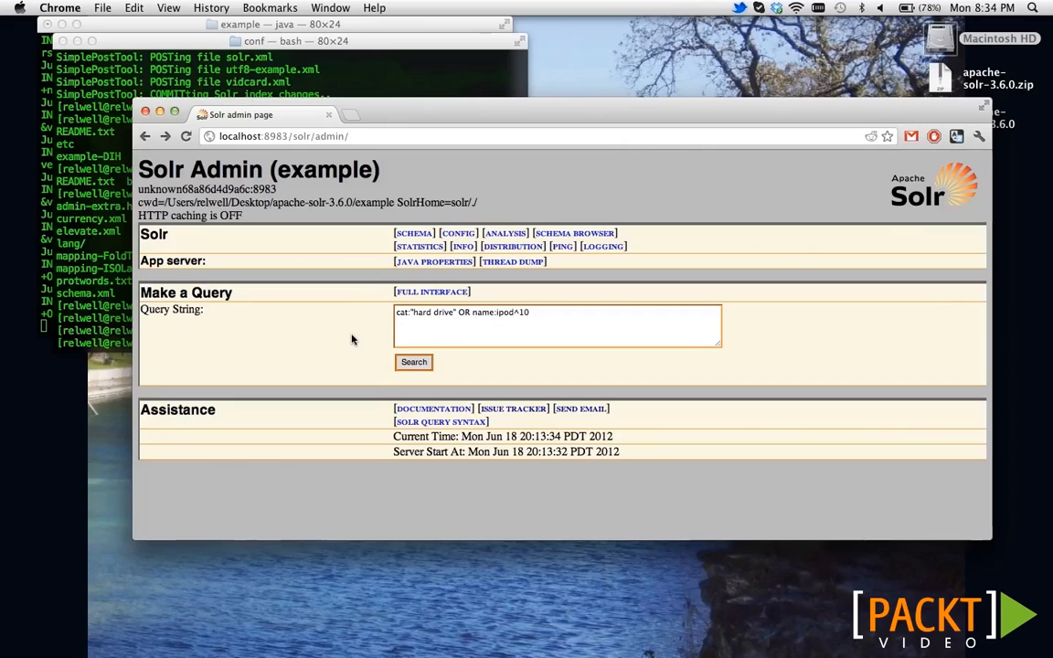